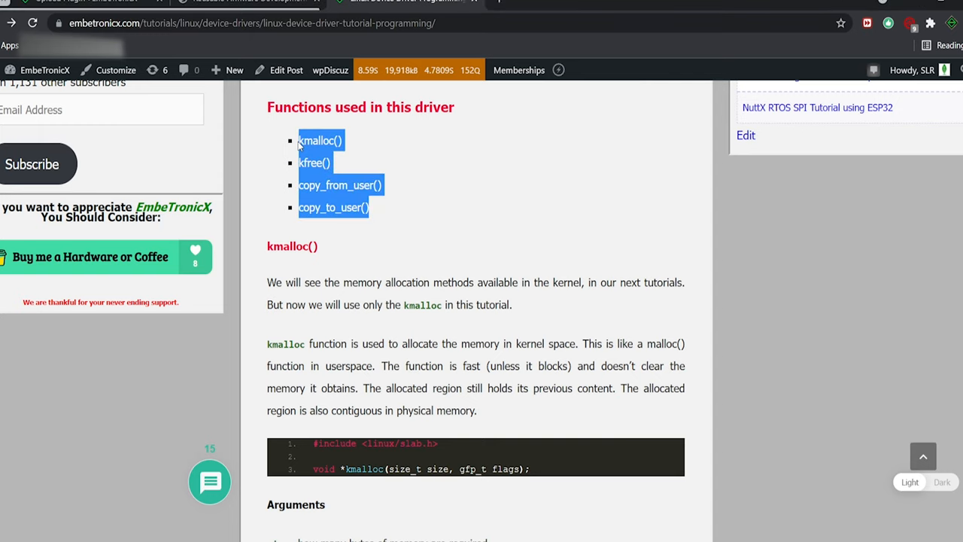
pyautogui.moveTo(368, 169)
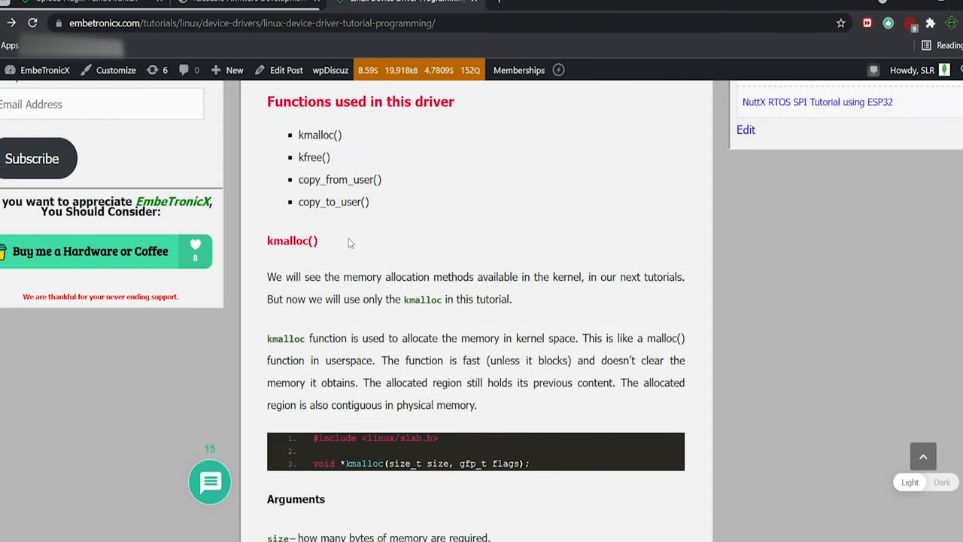
# Scroll the EmbeTronicX tutorial through the kmalloc() arguments and GFP flags down to kfree().
pyautogui.scroll(-3)
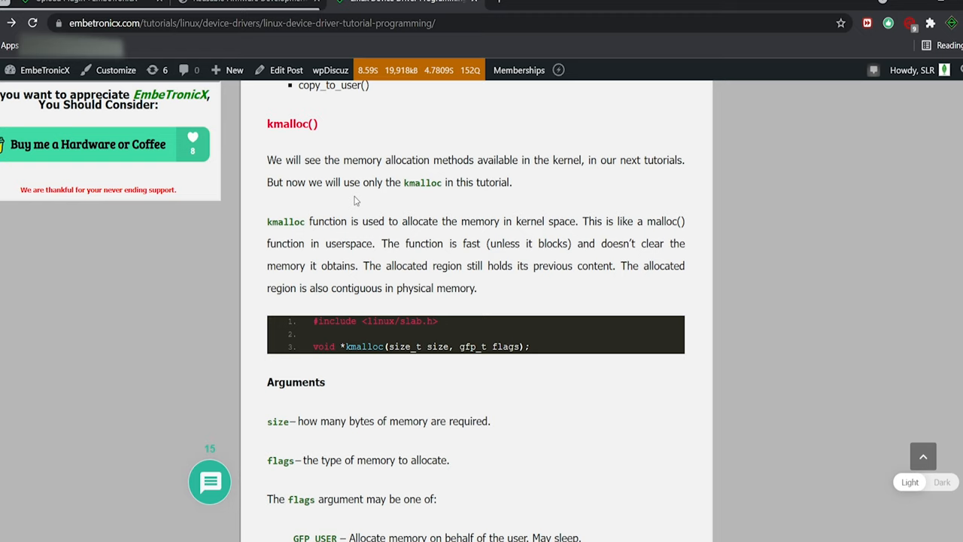
pyautogui.scroll(3)
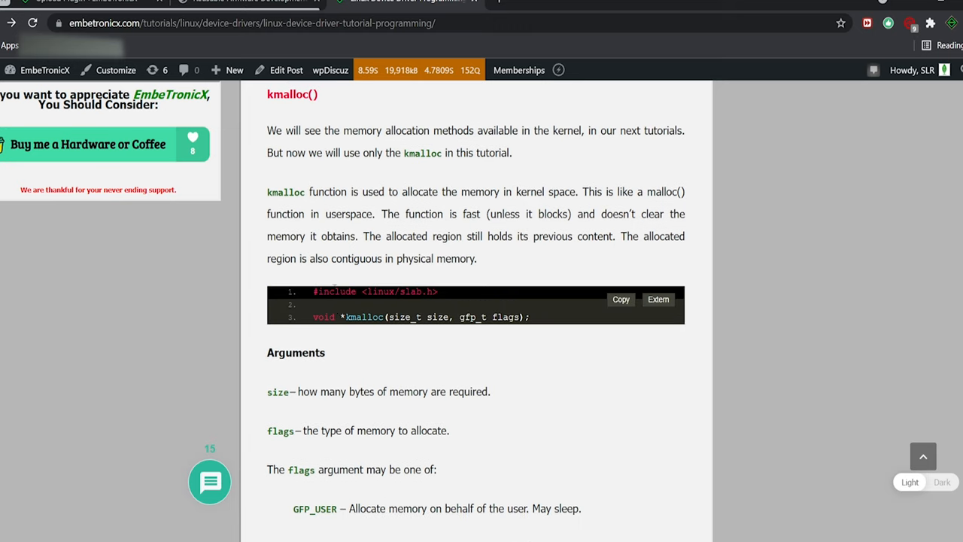
pyautogui.moveTo(534, 329)
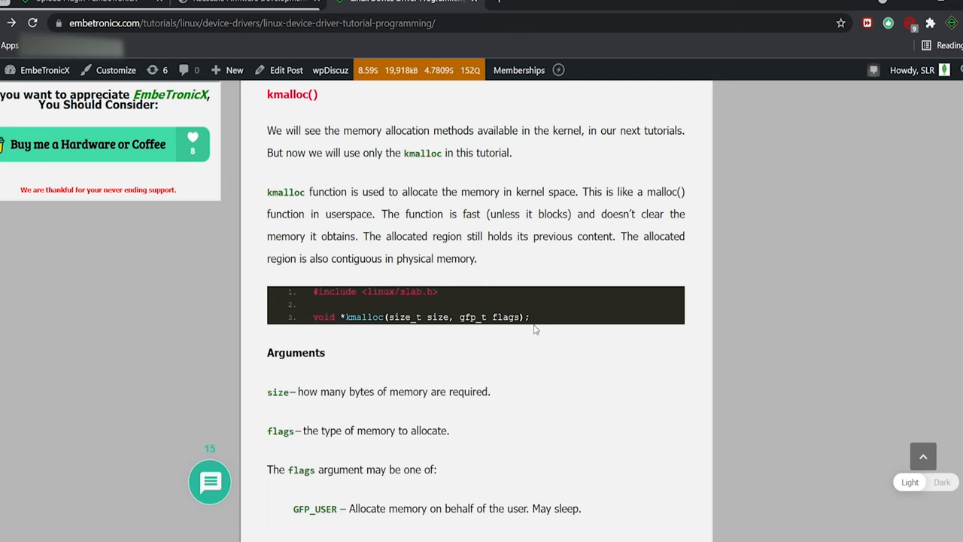
pyautogui.moveTo(534, 330)
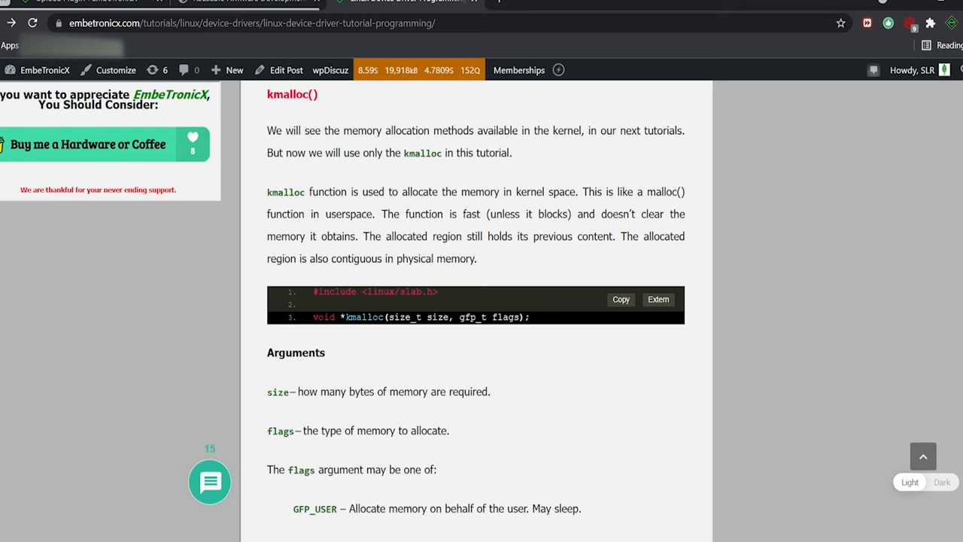
pyautogui.scroll(-3)
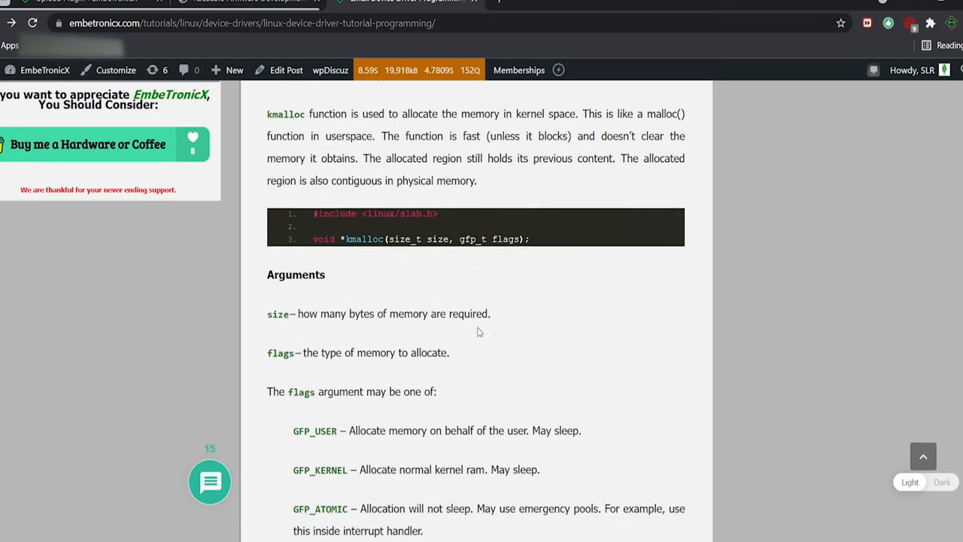
pyautogui.scroll(-3)
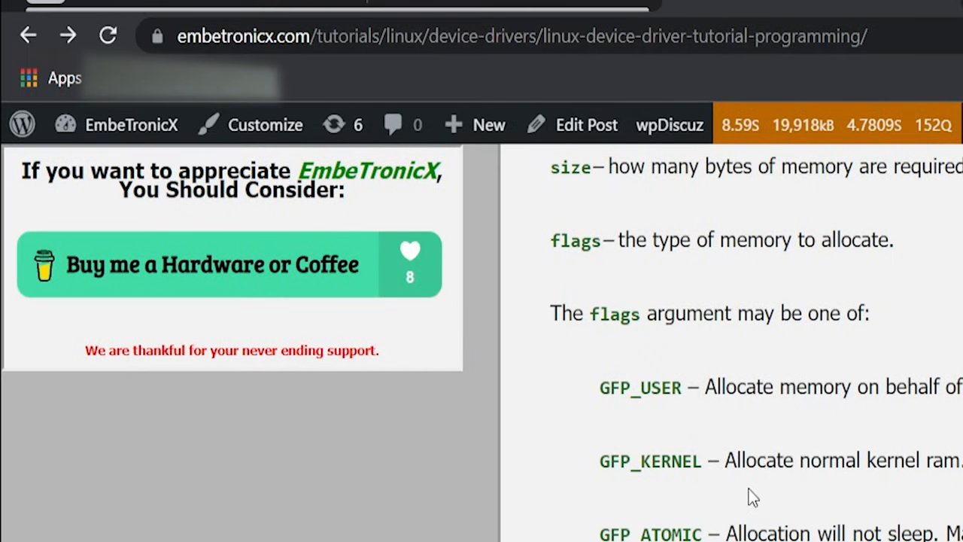
pyautogui.moveTo(782, 91)
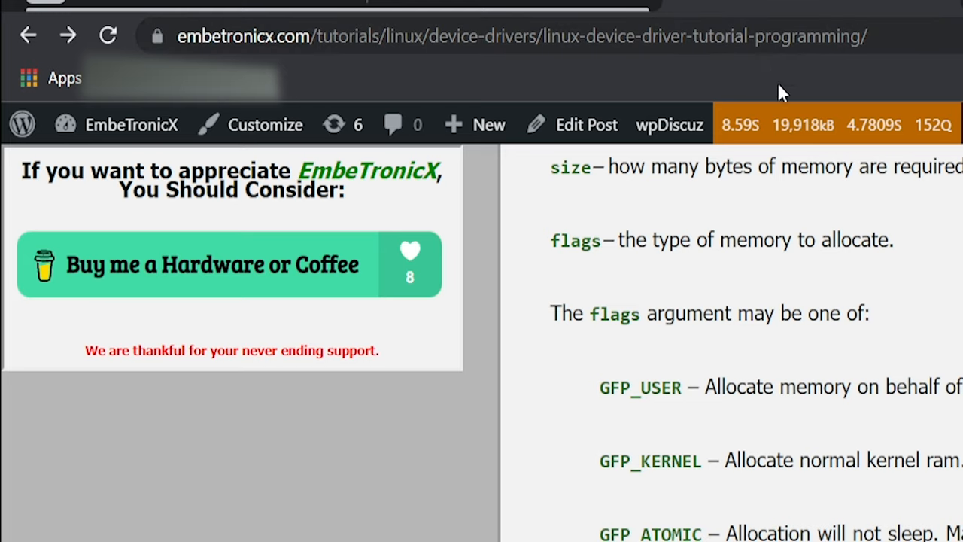
pyautogui.moveTo(811, 524)
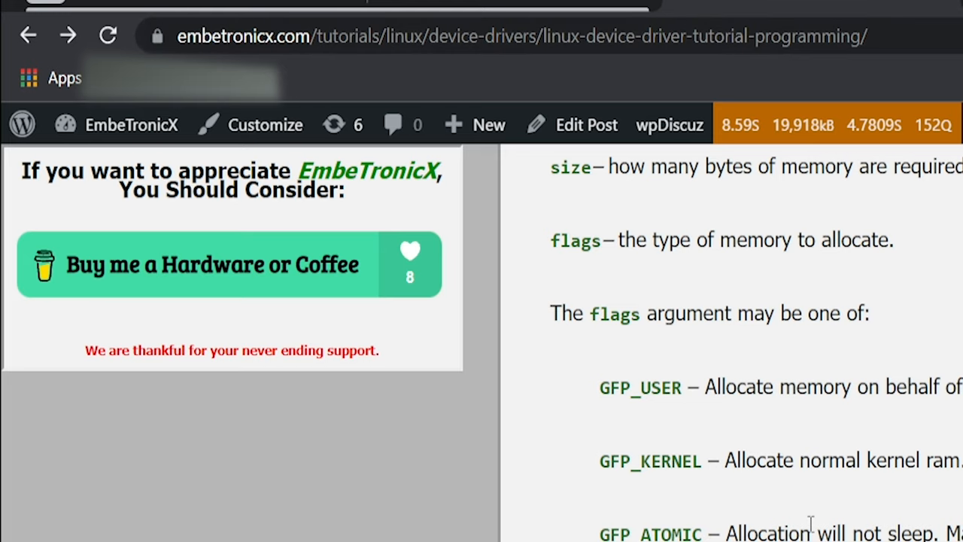
pyautogui.scroll(-3)
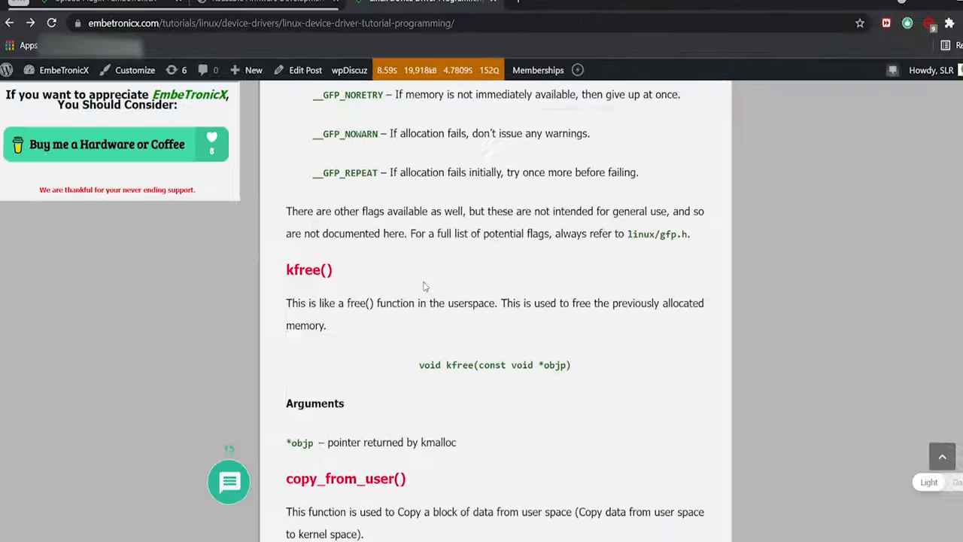
# Scroll past kfree() to copy_from_user() and highlight its to and n arguments.
pyautogui.scroll(-3)
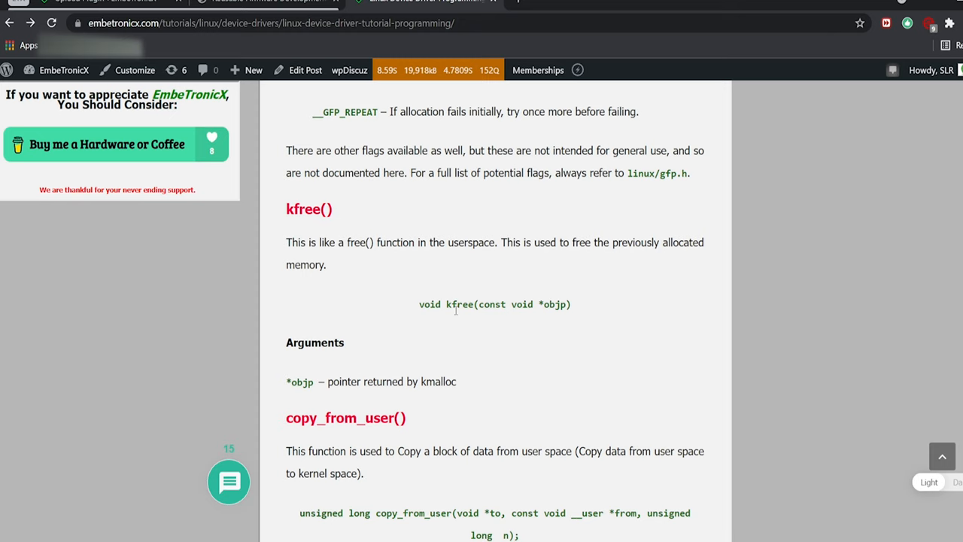
pyautogui.scroll(-3)
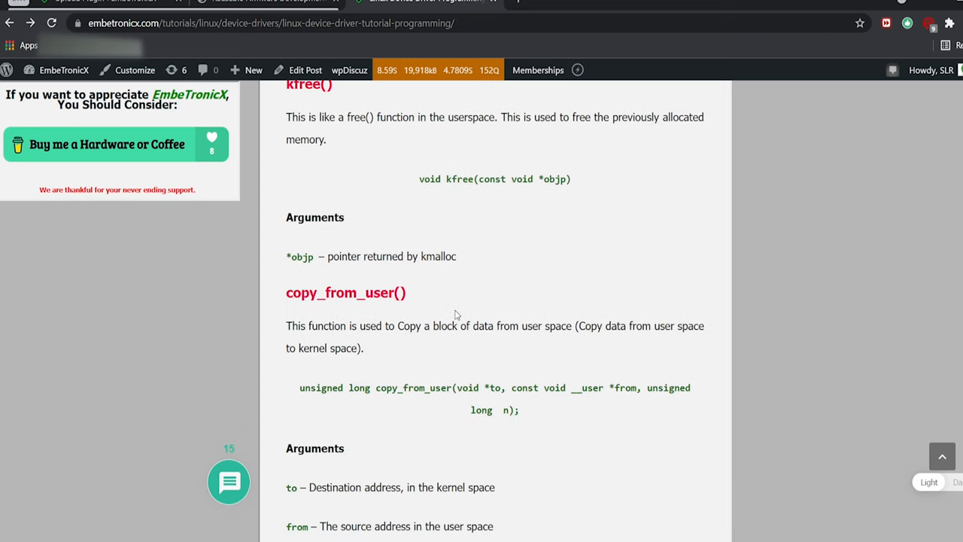
pyautogui.scroll(-3)
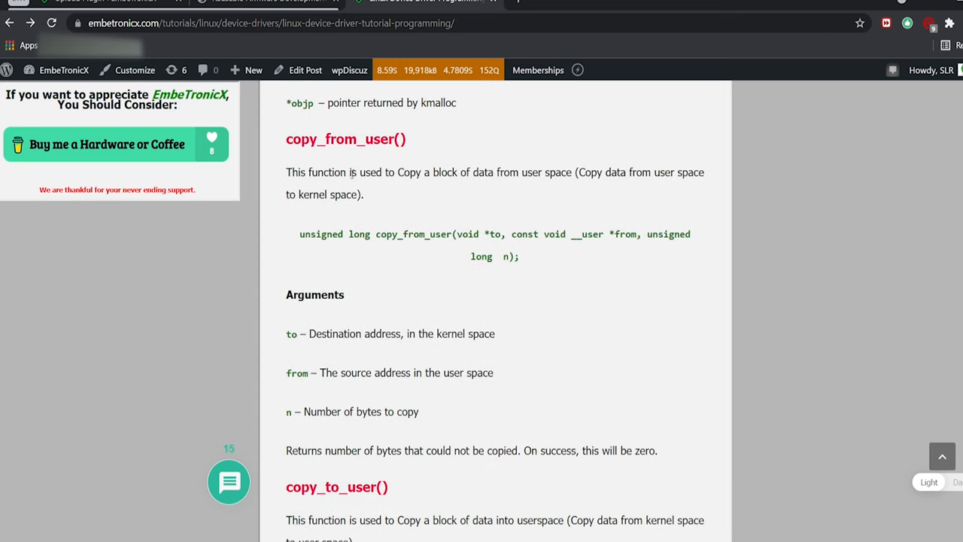
pyautogui.moveTo(391, 210)
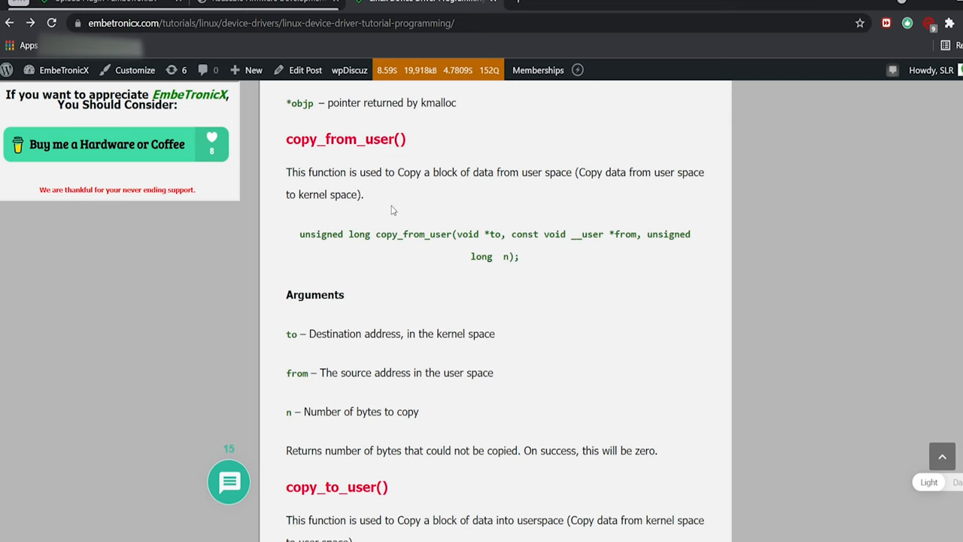
pyautogui.moveTo(466, 272)
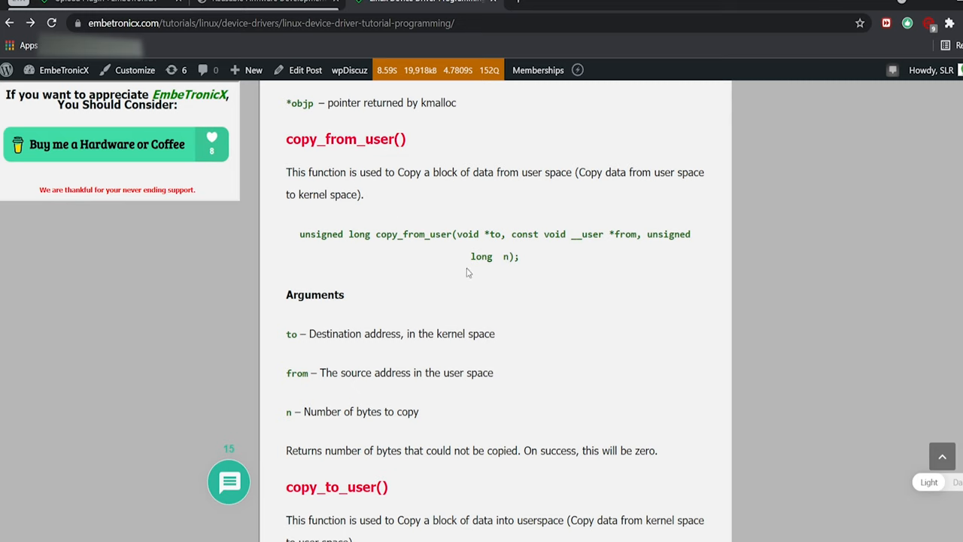
pyautogui.doubleClick(494, 234)
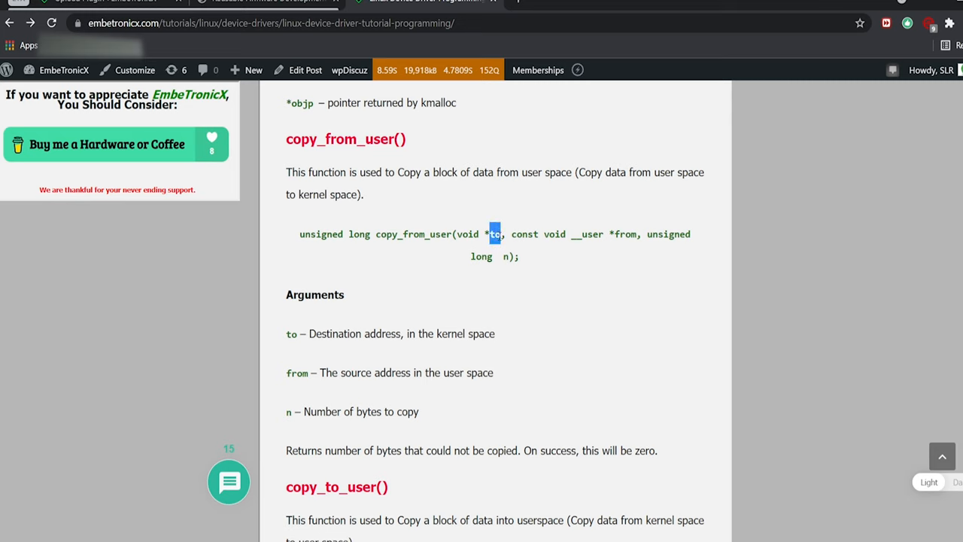
pyautogui.doubleClick(626, 235)
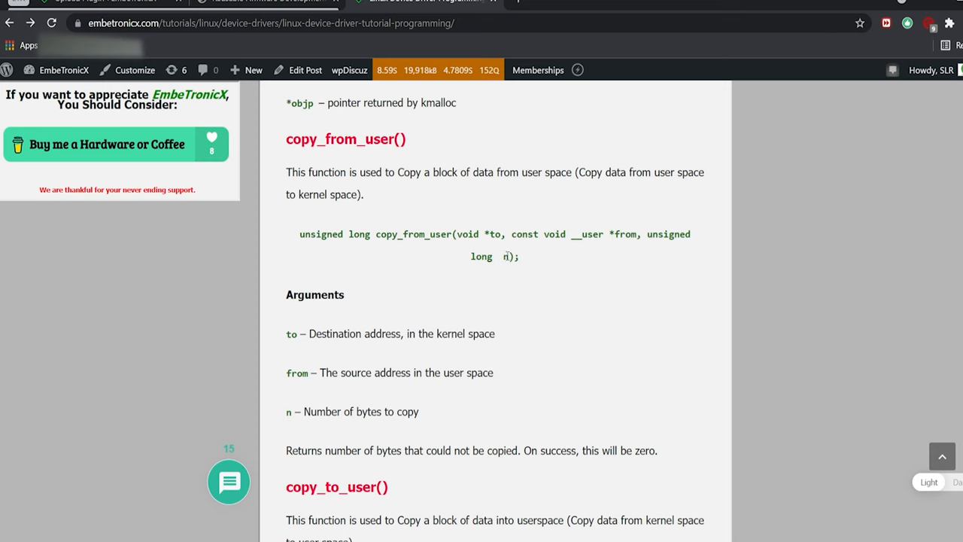
# Scroll to copy_to_user() and highlight its to, from and n arguments.
pyautogui.scroll(-3)
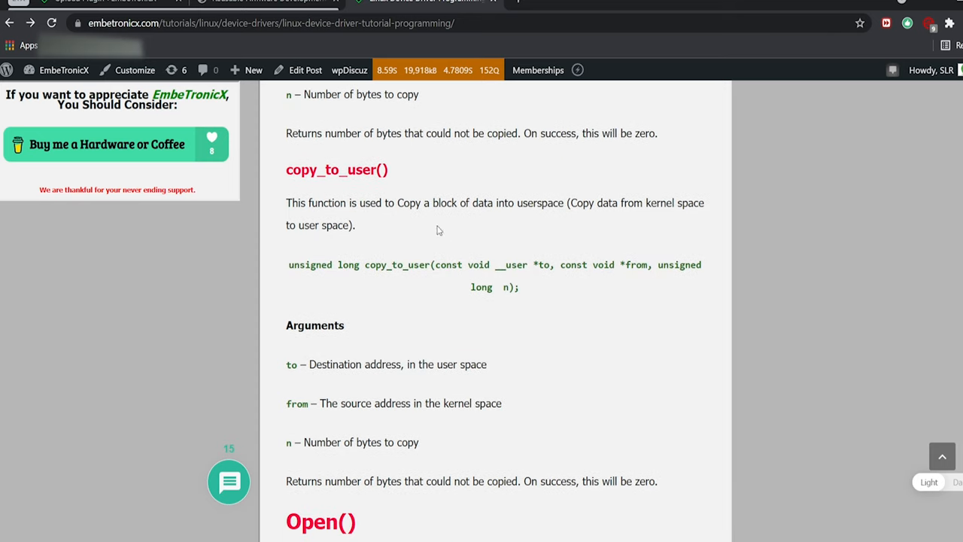
pyautogui.scroll(-3)
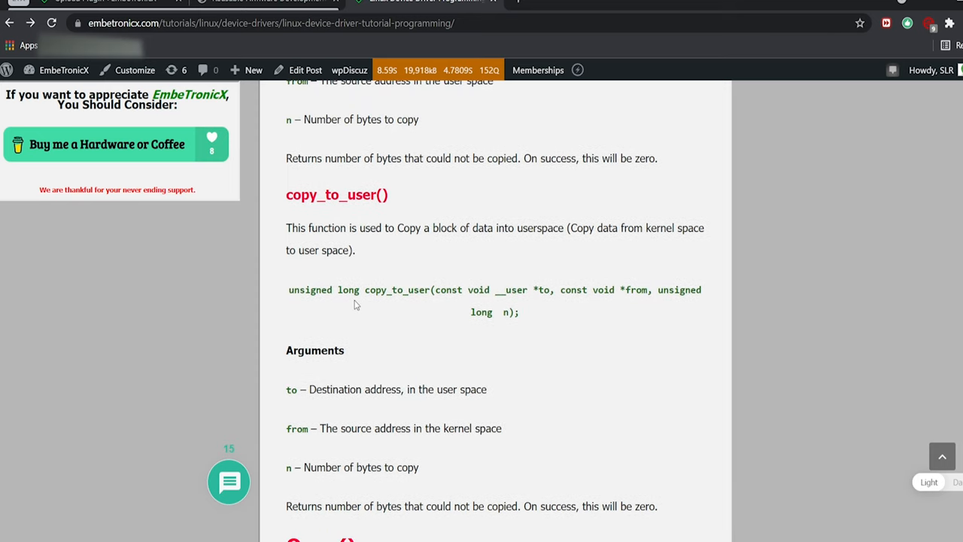
pyautogui.moveTo(404, 301)
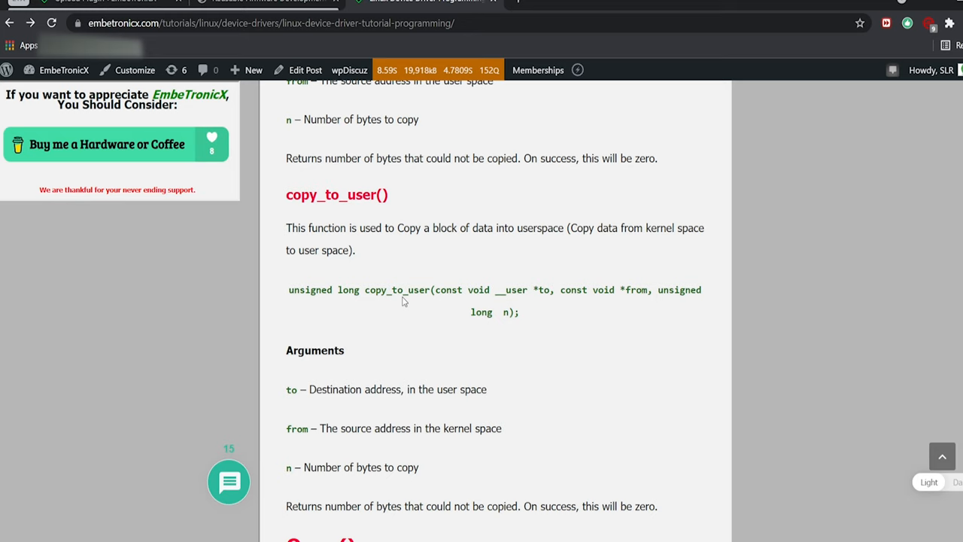
pyautogui.moveTo(542, 294)
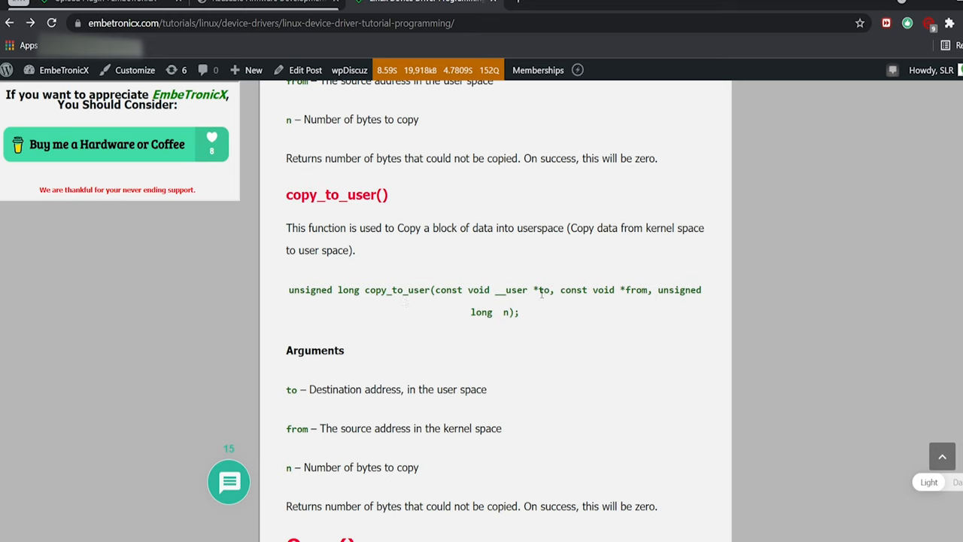
pyautogui.doubleClick(543, 289)
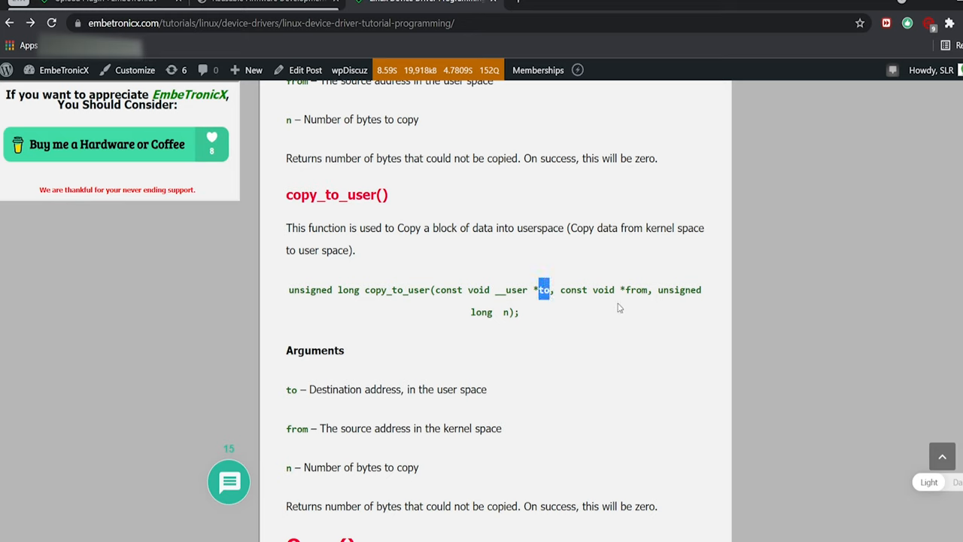
pyautogui.doubleClick(635, 289)
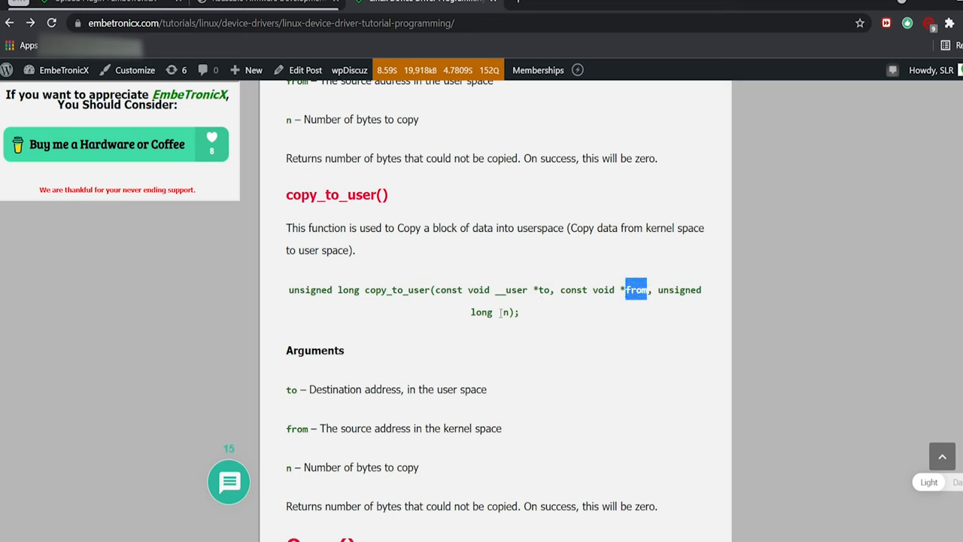
pyautogui.doubleClick(503, 311)
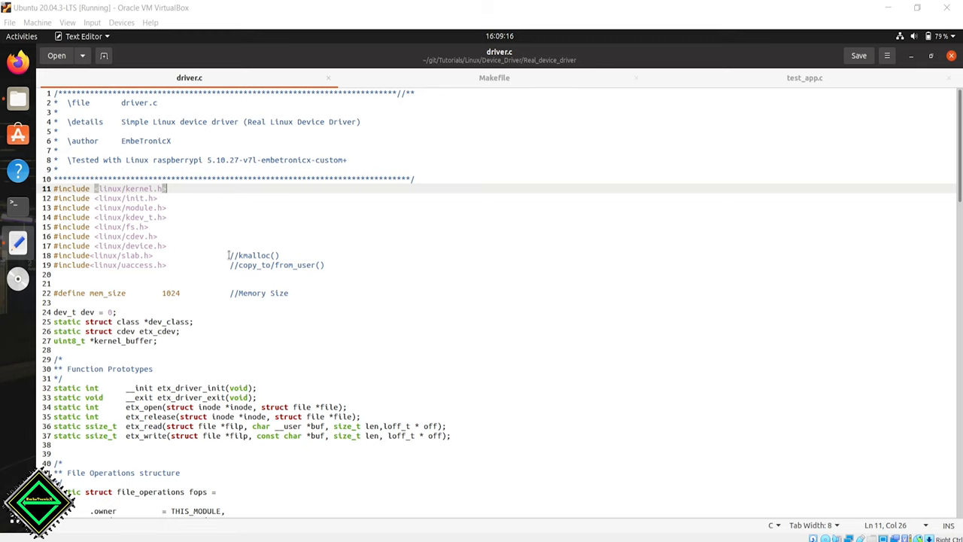
pyautogui.scroll(-3)
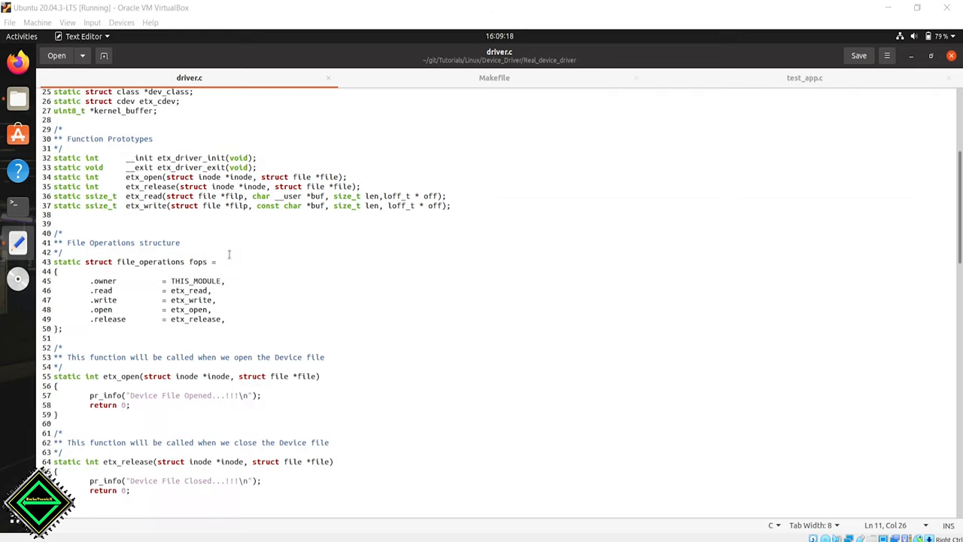
pyautogui.scroll(-3)
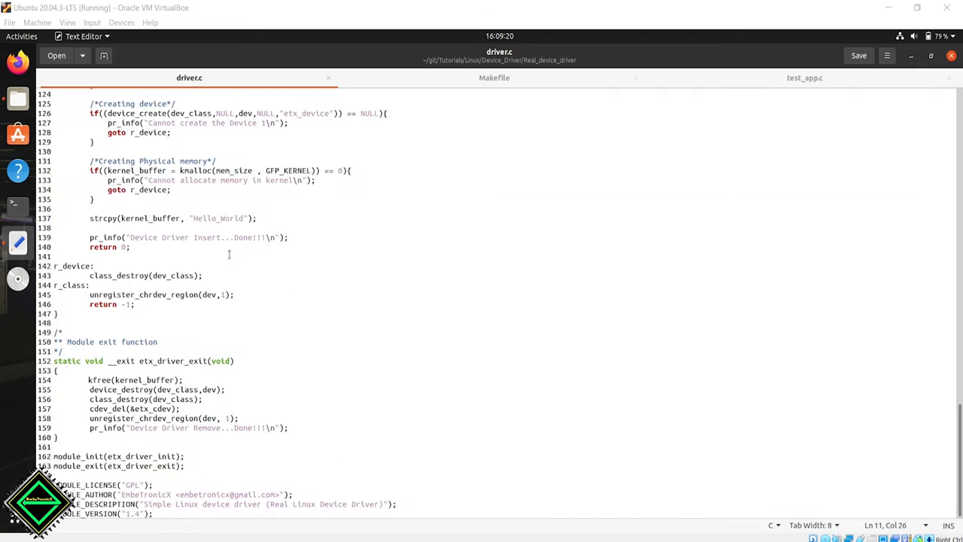
pyautogui.scroll(3)
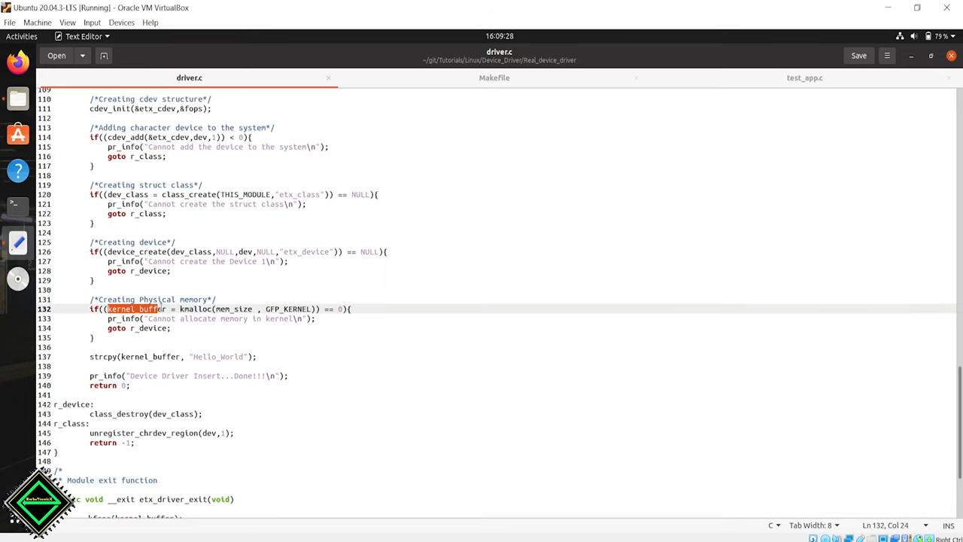
pyautogui.doubleClick(194, 309)
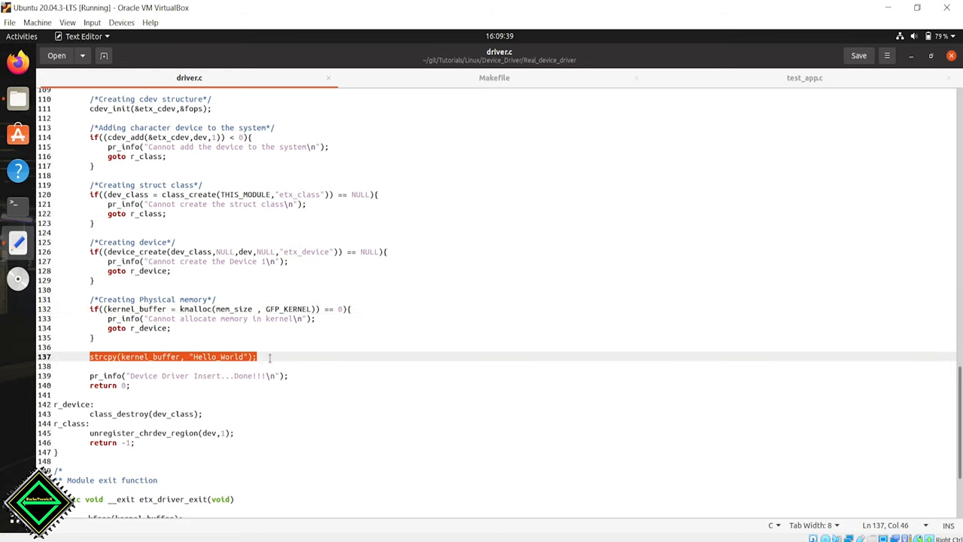
pyautogui.click(219, 355)
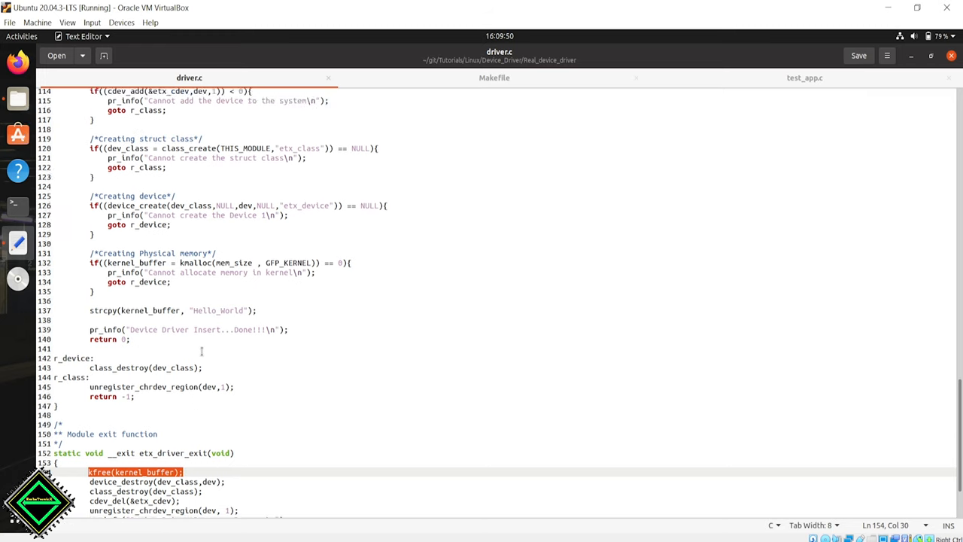
pyautogui.scroll(3)
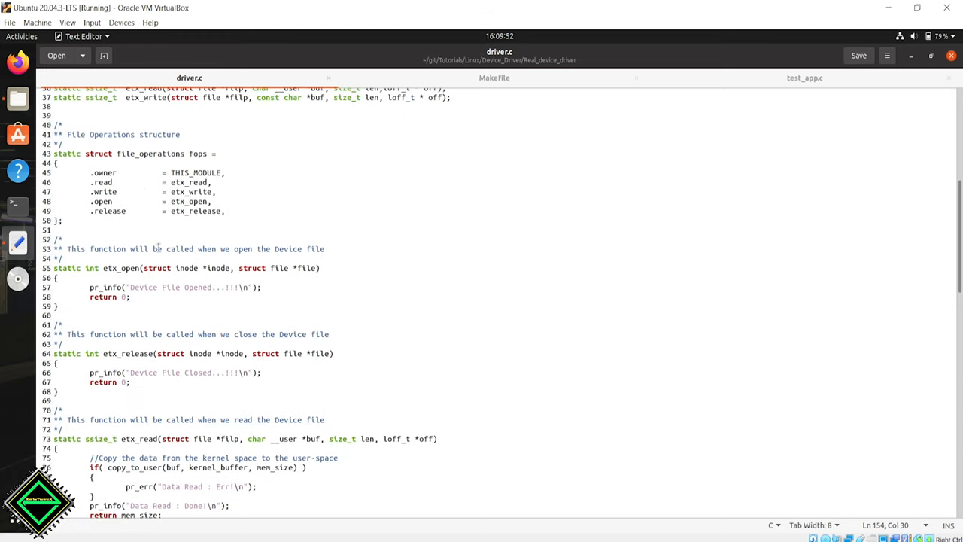
# Review driver.c's open message, etx_read copy_to_user and etx_write copy_from_user calls, ending at the Makefile.
pyautogui.click(120, 285)
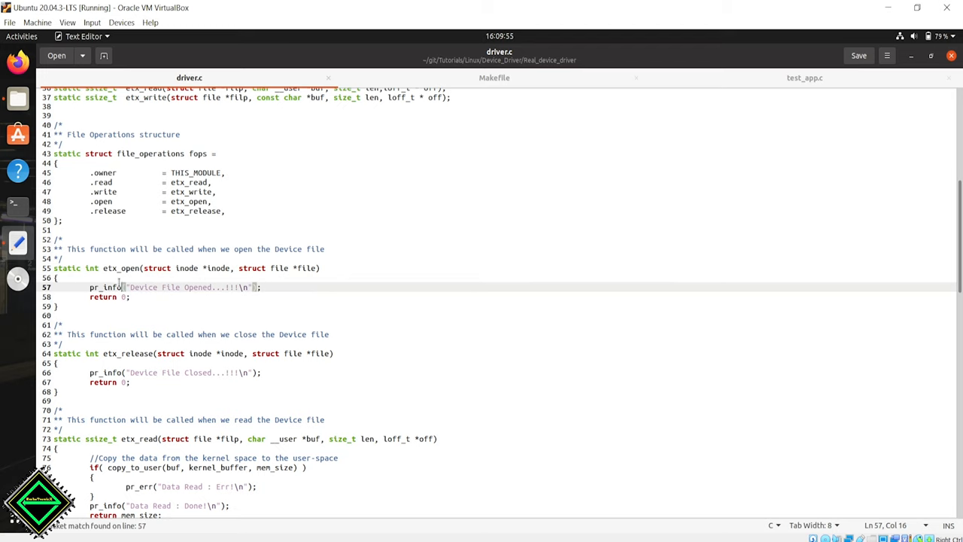
pyautogui.scroll(-3)
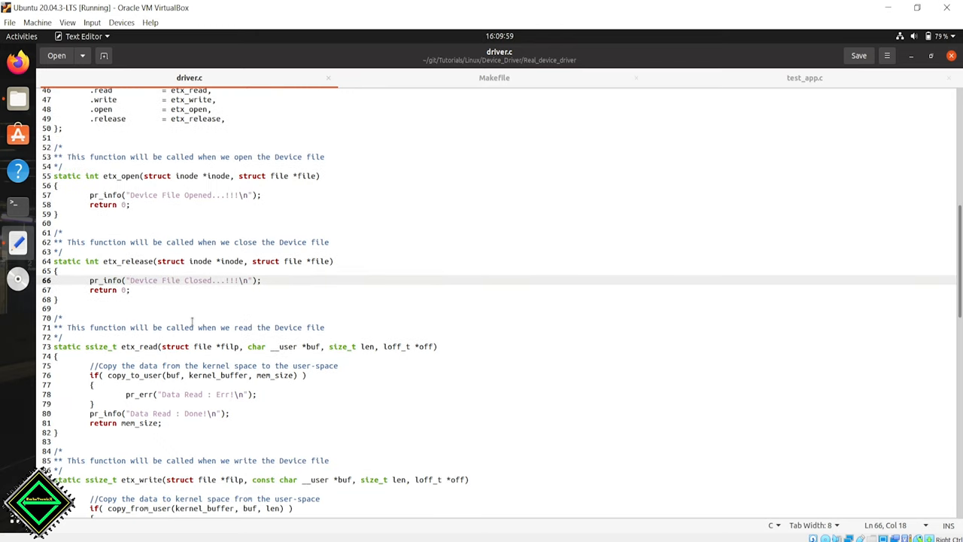
pyautogui.scroll(-3)
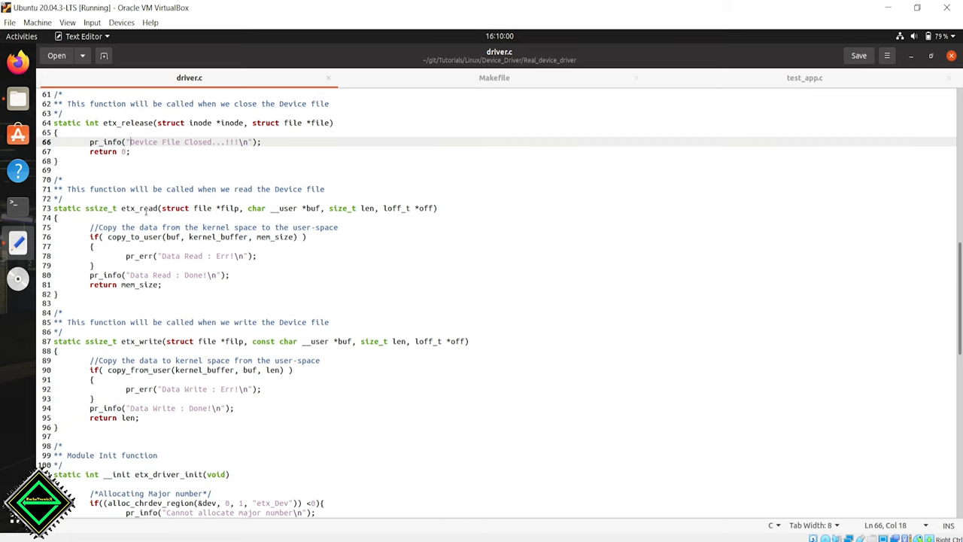
pyautogui.click(147, 208)
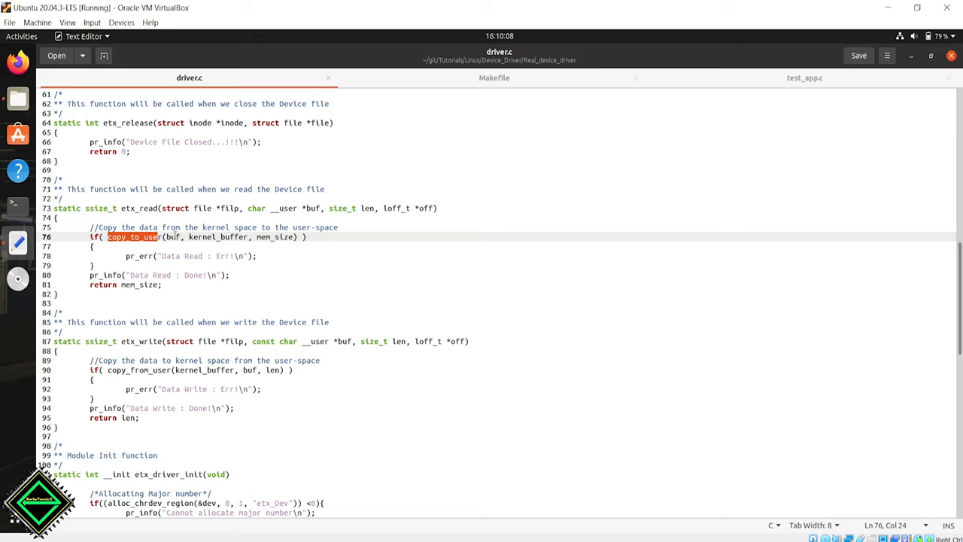
pyautogui.click(280, 236)
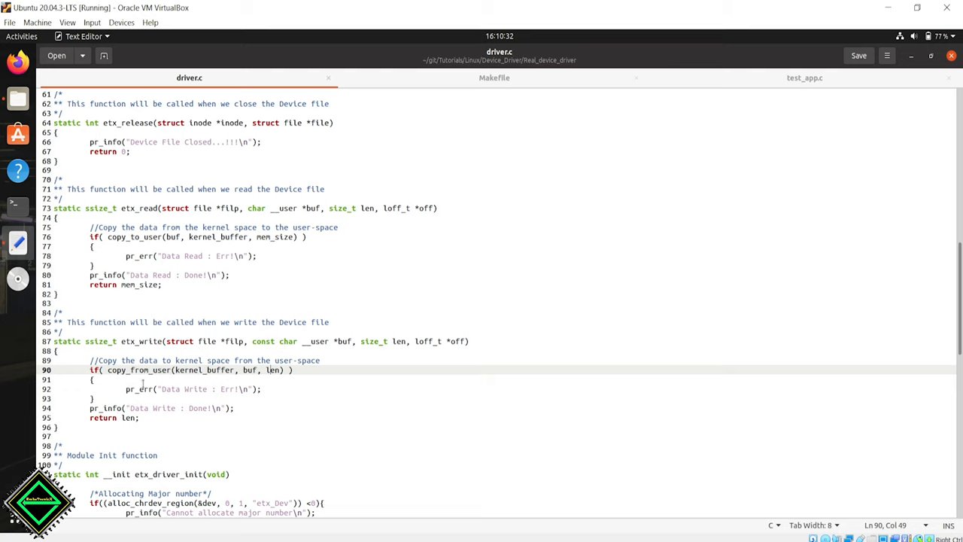
pyautogui.click(494, 79)
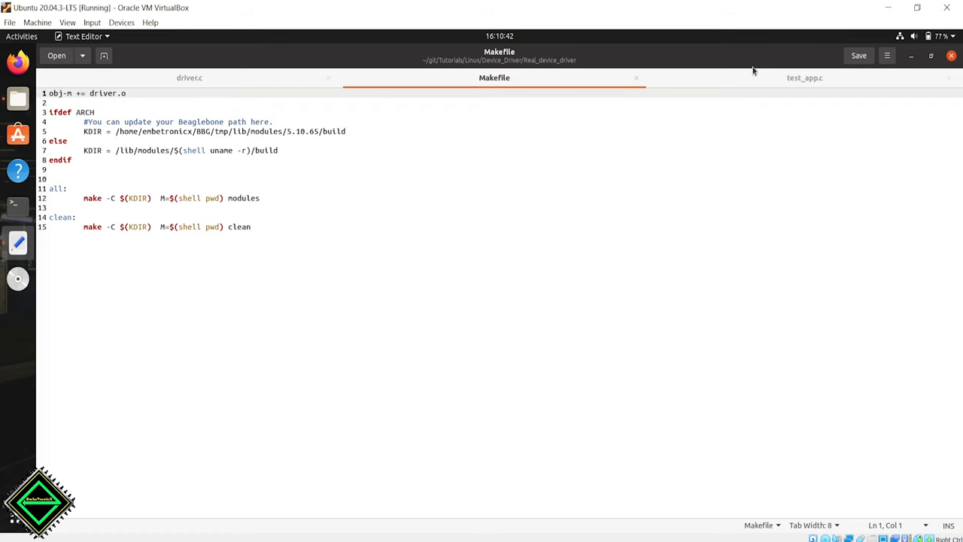
# Bring up test_app.c and review its menu text with the Write option.
pyautogui.click(803, 78)
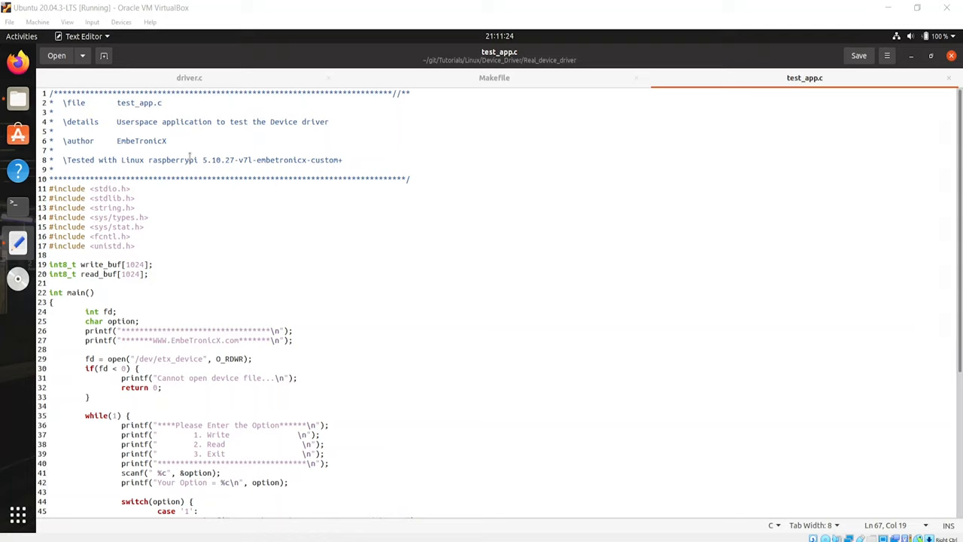
pyautogui.scroll(-3)
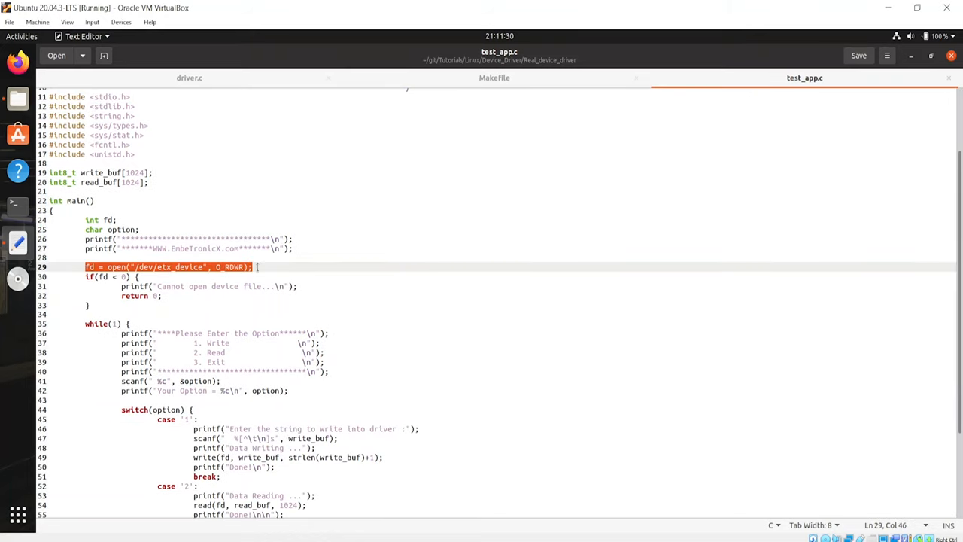
pyautogui.scroll(-3)
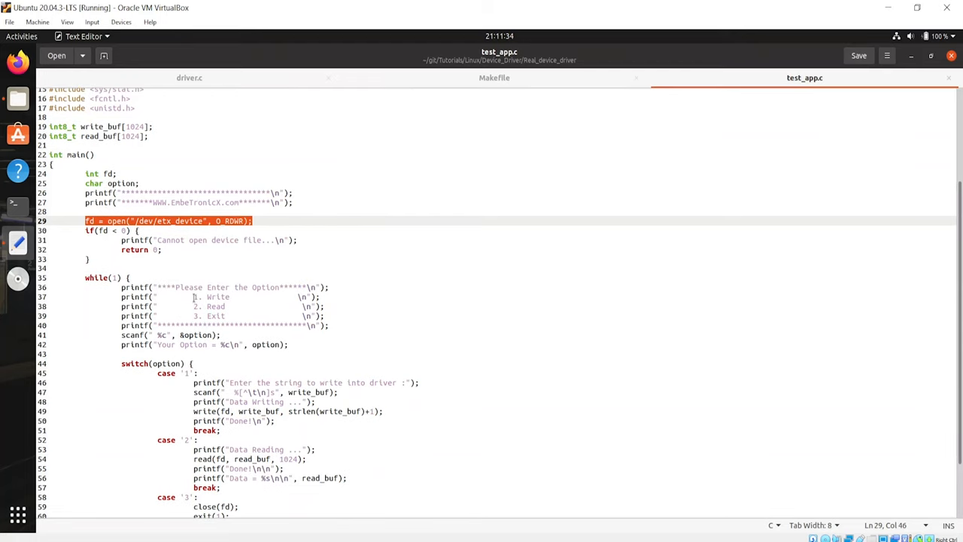
pyautogui.click(211, 296)
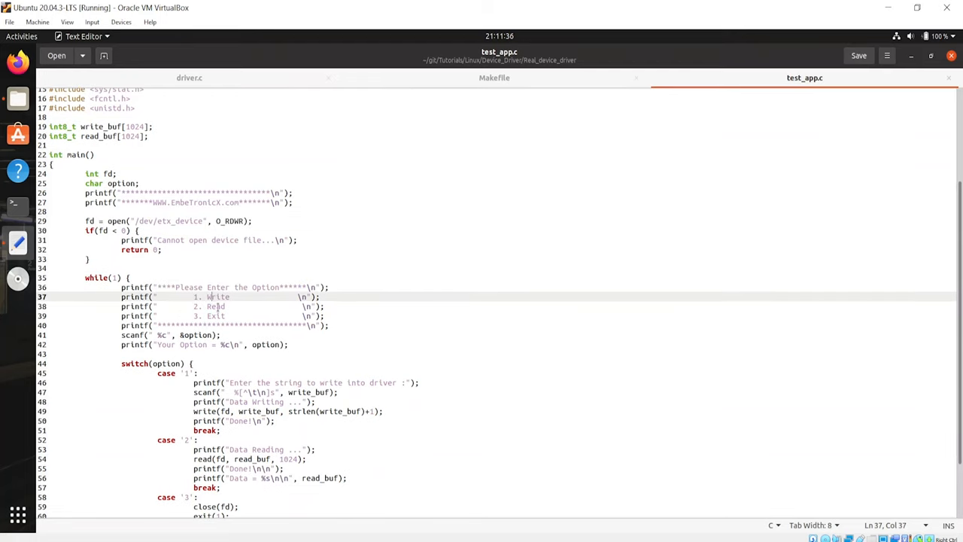
# Review the write call sending the string to the driver and the Read option's case.
pyautogui.scroll(-3)
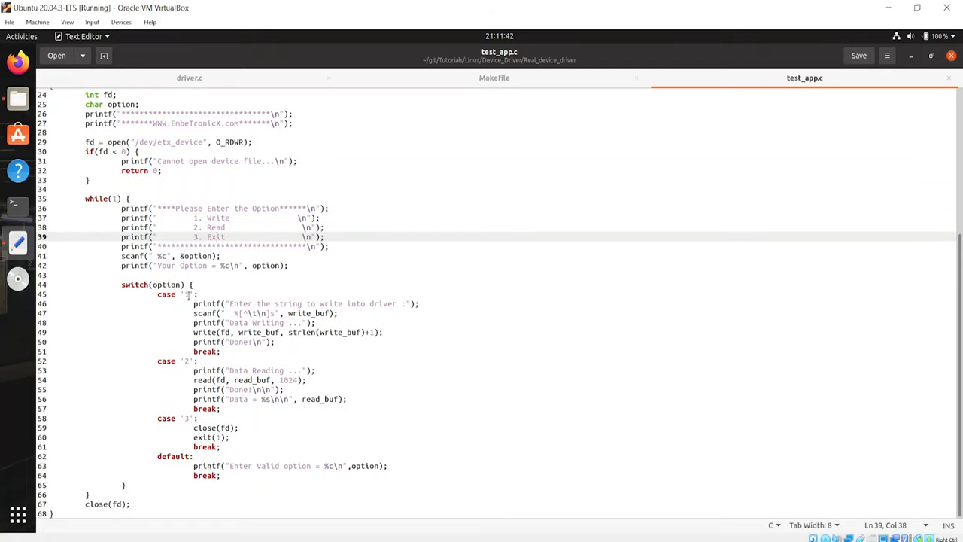
pyautogui.click(186, 293)
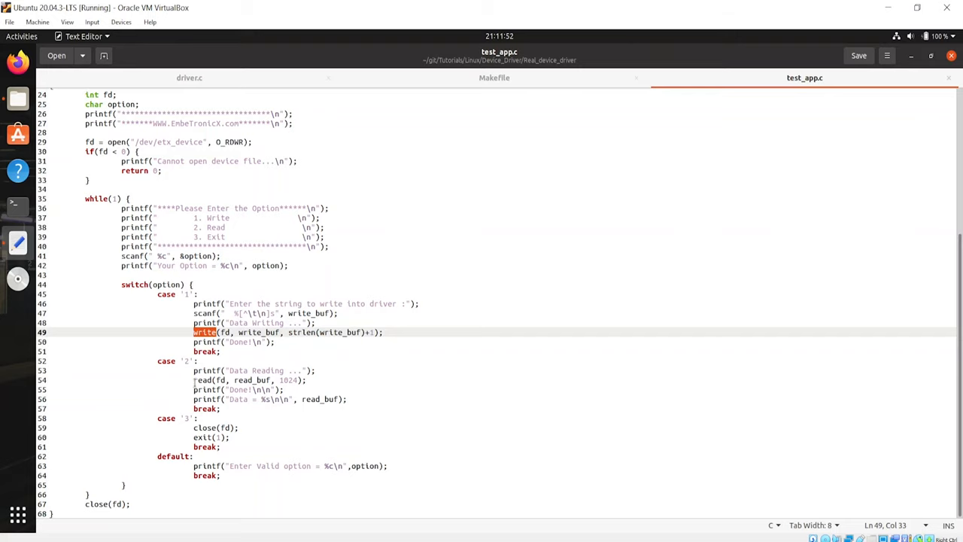
pyautogui.click(187, 362)
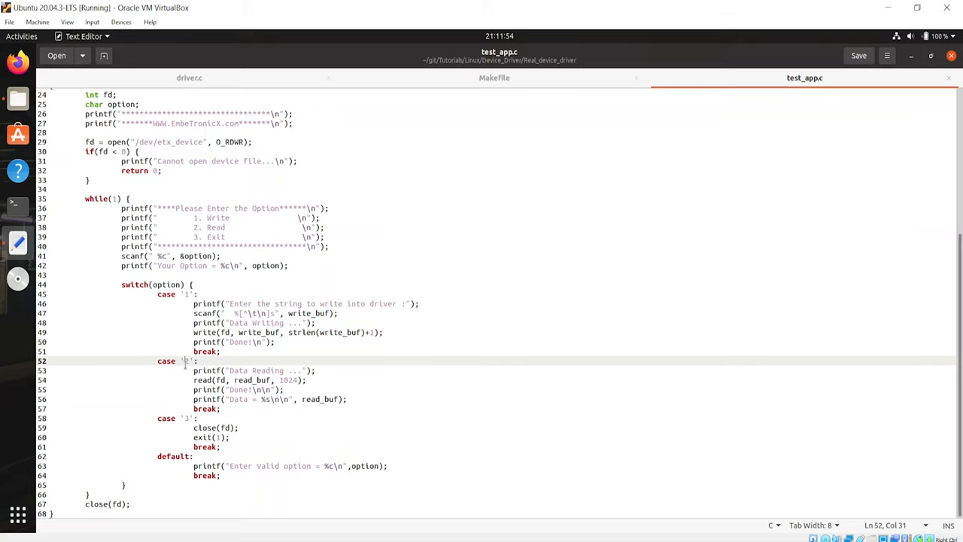
pyautogui.doubleClick(249, 380)
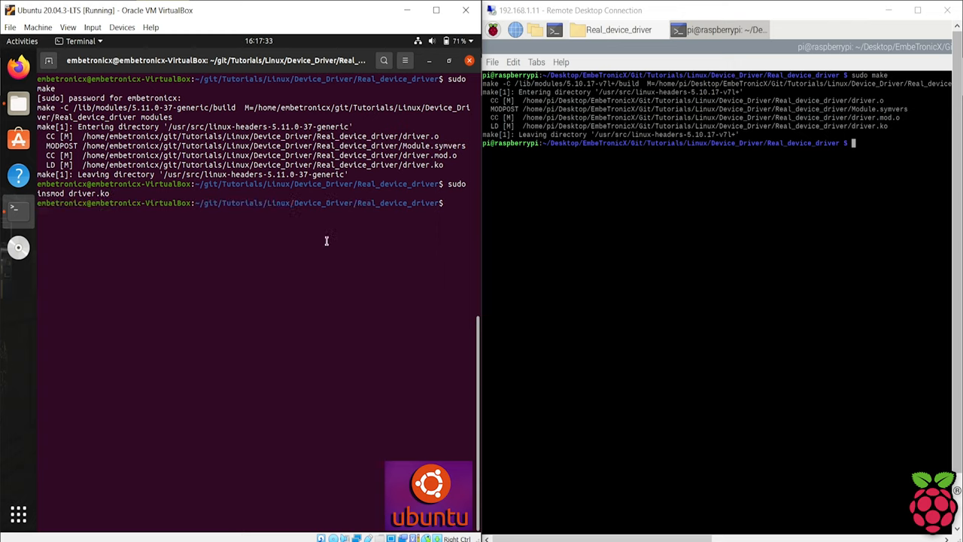
# Load driver.ko with insmod on the Raspberry Pi and compile test_app.c with gcc on Ubuntu.
pyautogui.write('sudo insm')
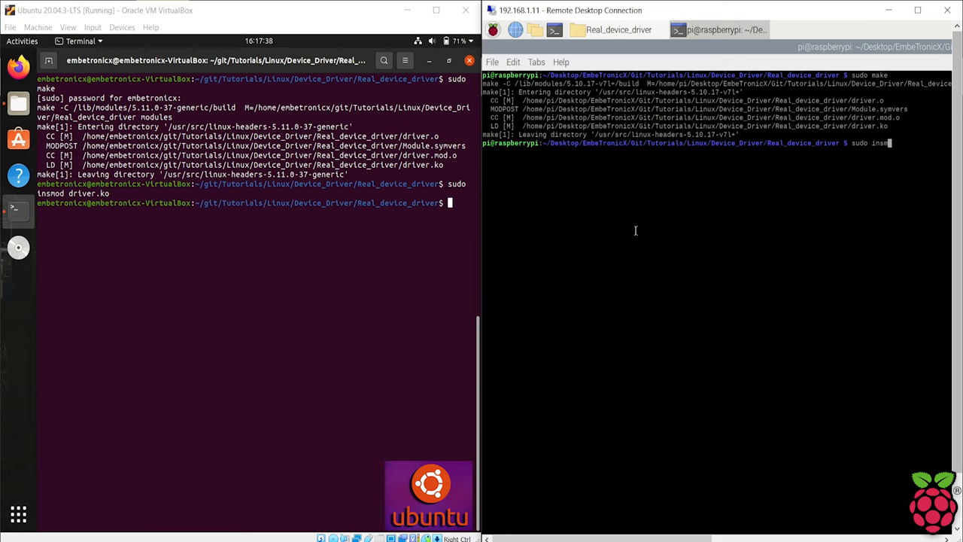
pyautogui.press('Return')
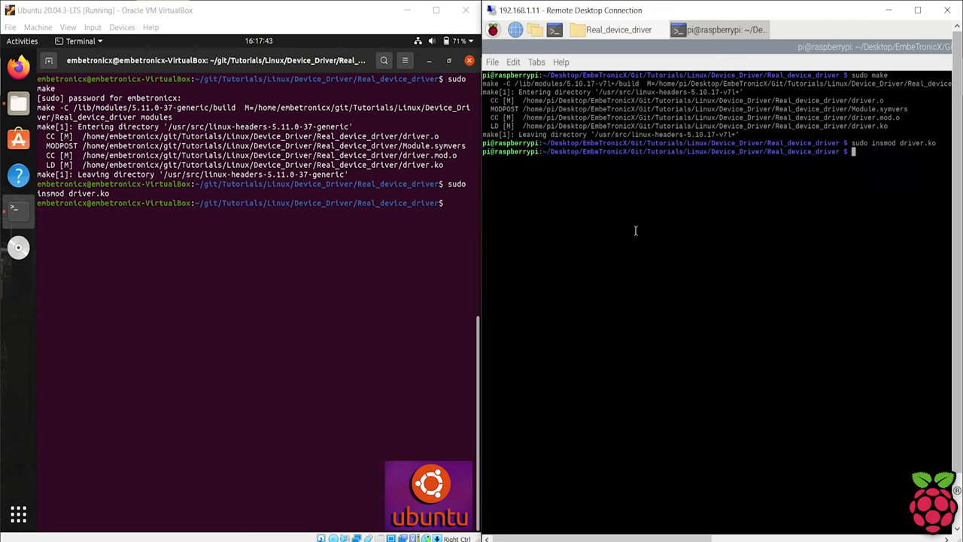
pyautogui.write('gcc -o test_app test_app.c')
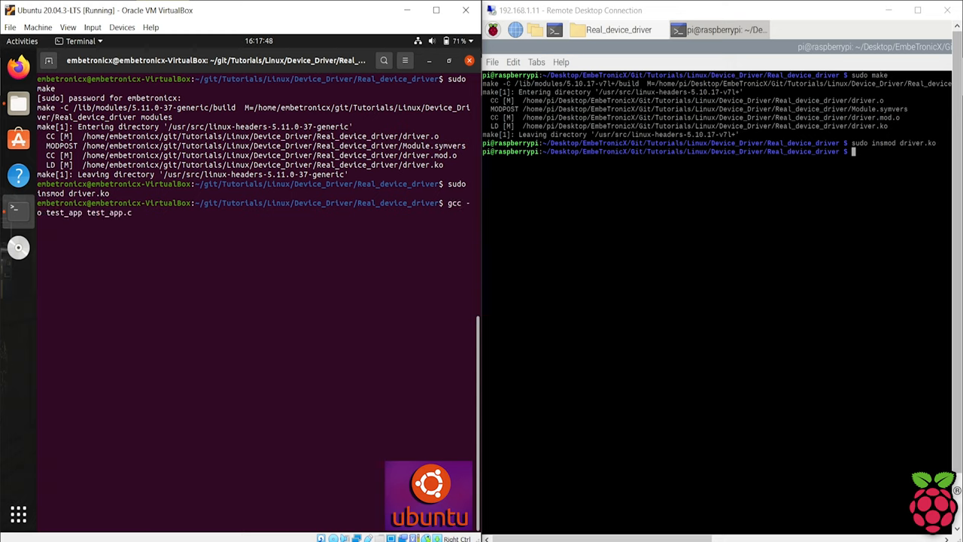
pyautogui.press('Return')
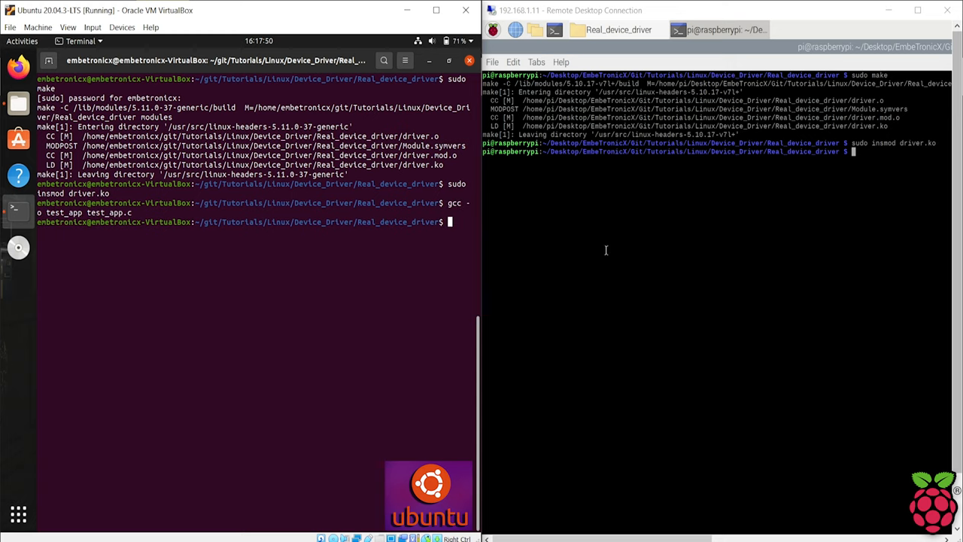
# Launch sudo ./test_app on both Ubuntu and the Raspberry Pi to show its menu.
pyautogui.write('ls')
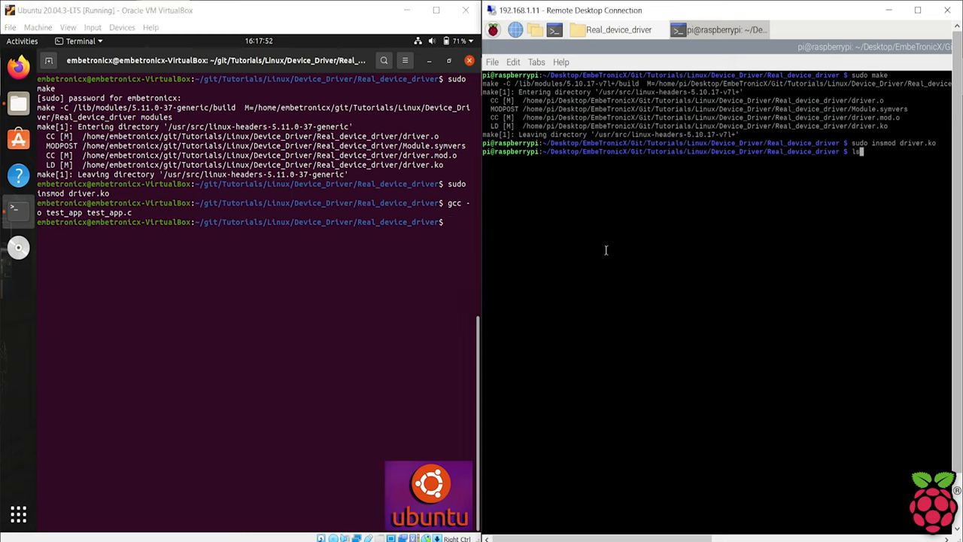
pyautogui.write('sudo ./t')
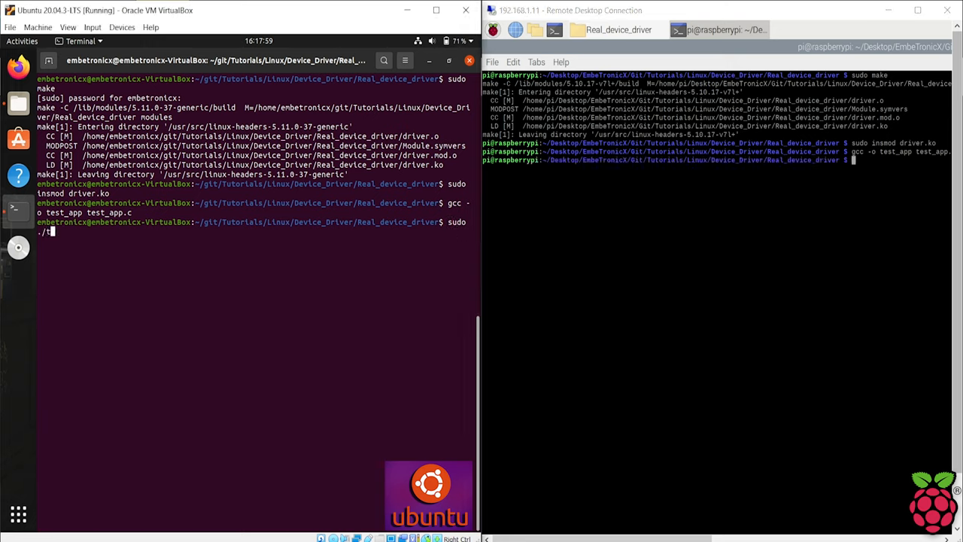
pyautogui.press('Return')
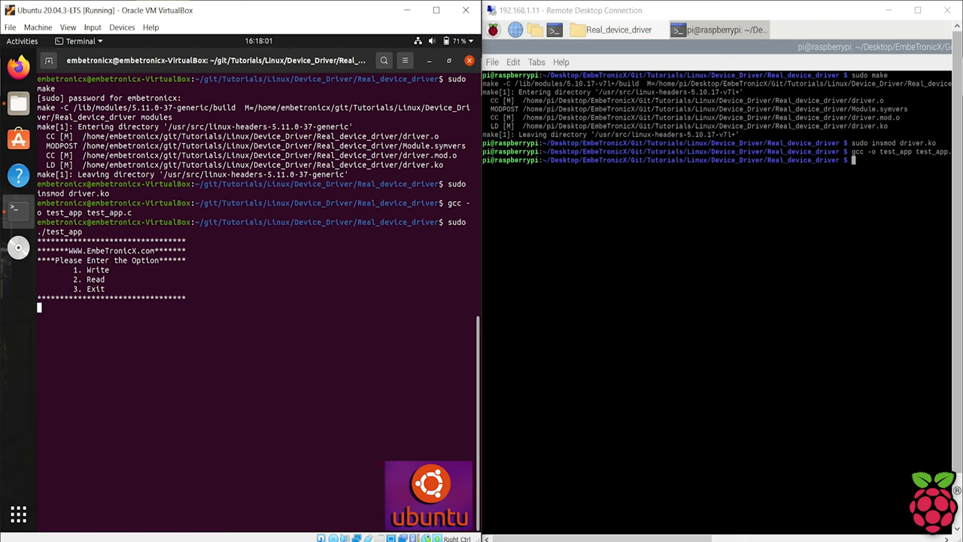
pyautogui.write('sudo')
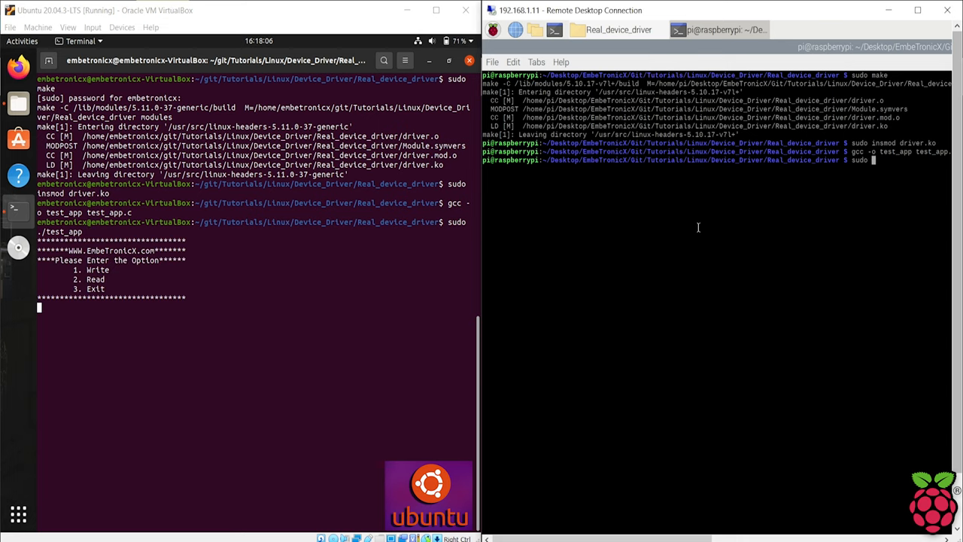
pyautogui.write('./test_app')
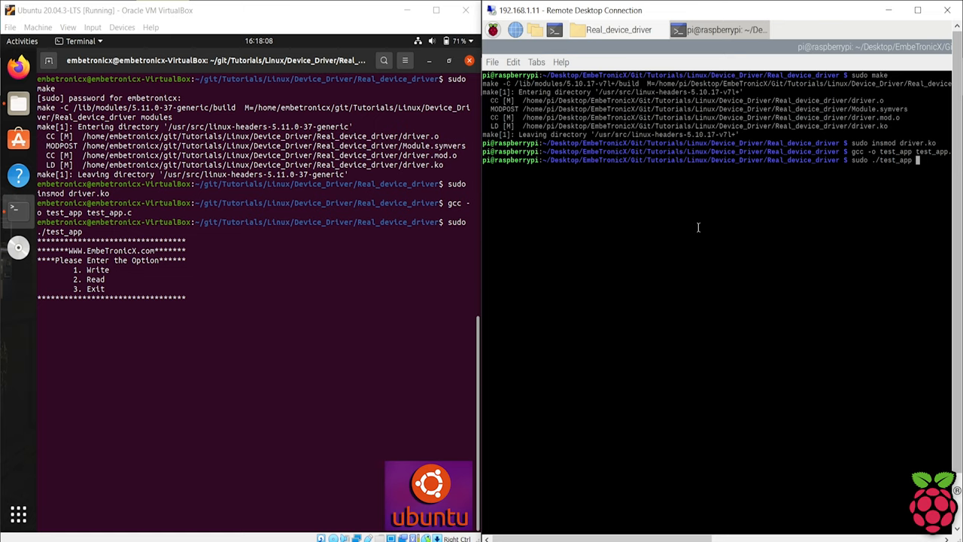
pyautogui.press('Return')
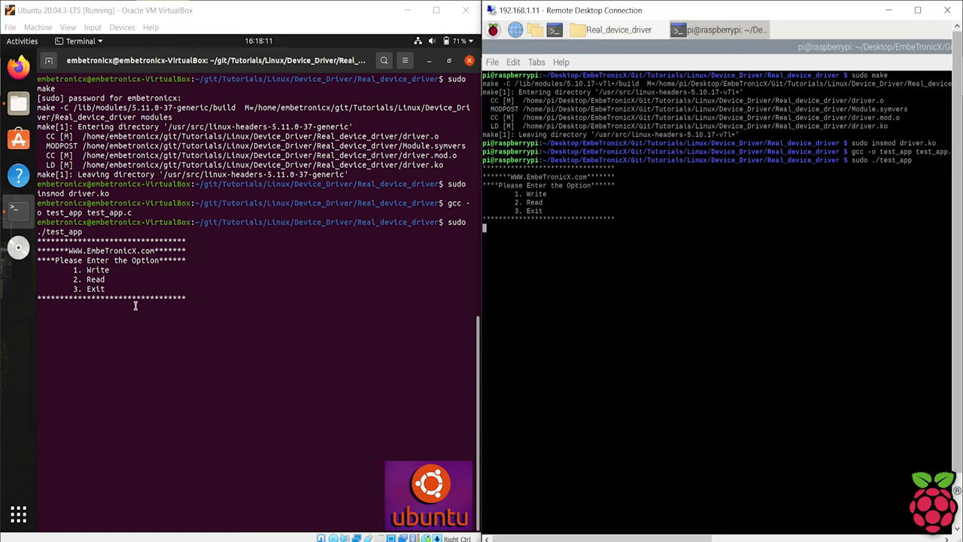
# Read Hello_World with option 2 on Ubuntu, then write EmbeTronicX with option 1.
pyautogui.write('2')
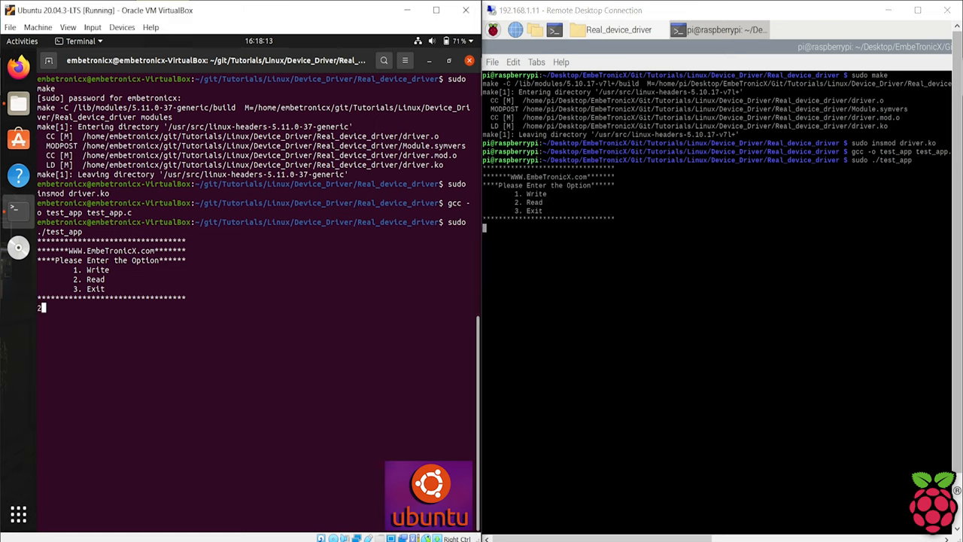
pyautogui.press('Return')
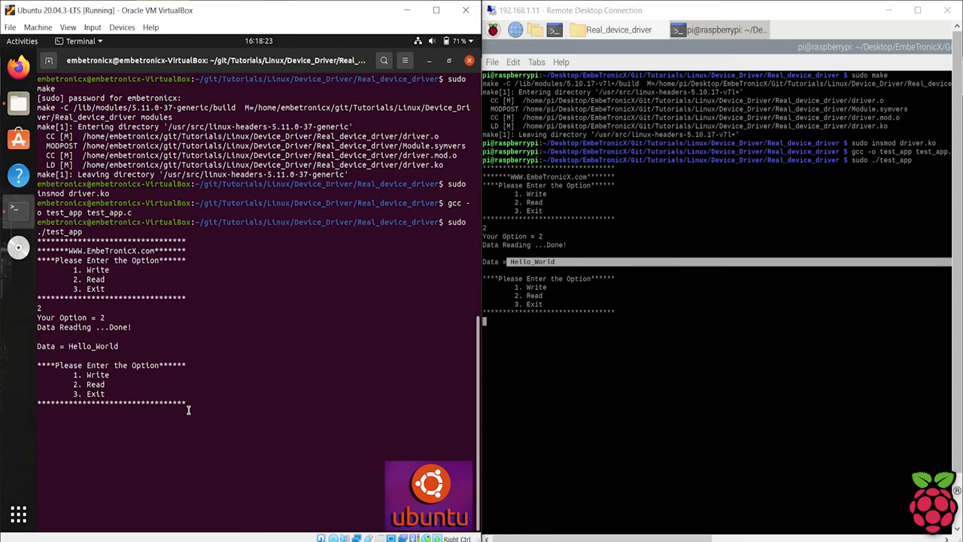
pyautogui.write('1')
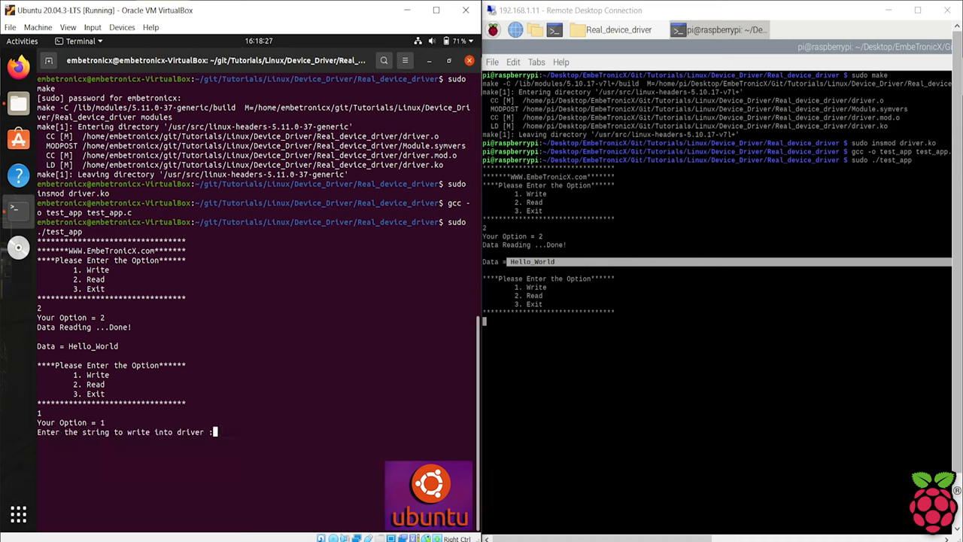
pyautogui.write('EmbeT')
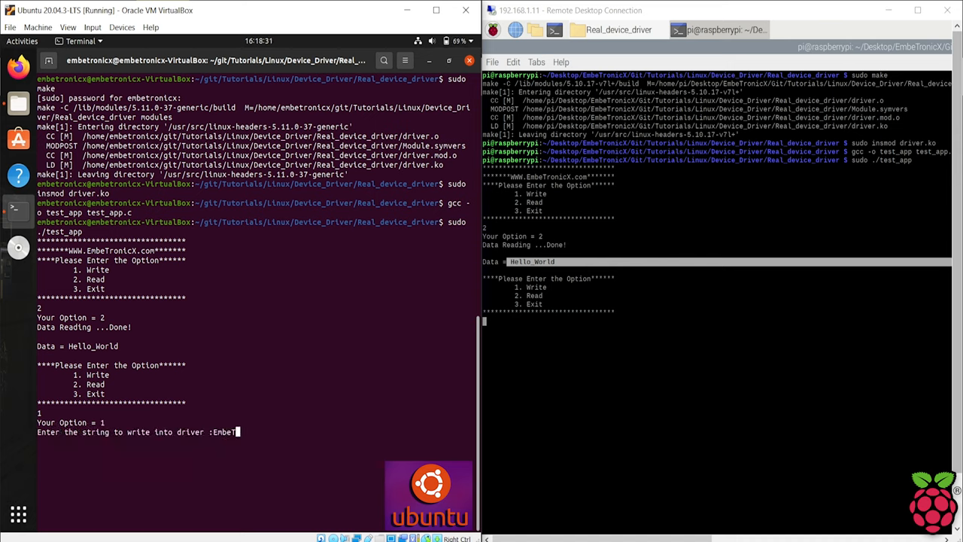
pyautogui.press('Return')
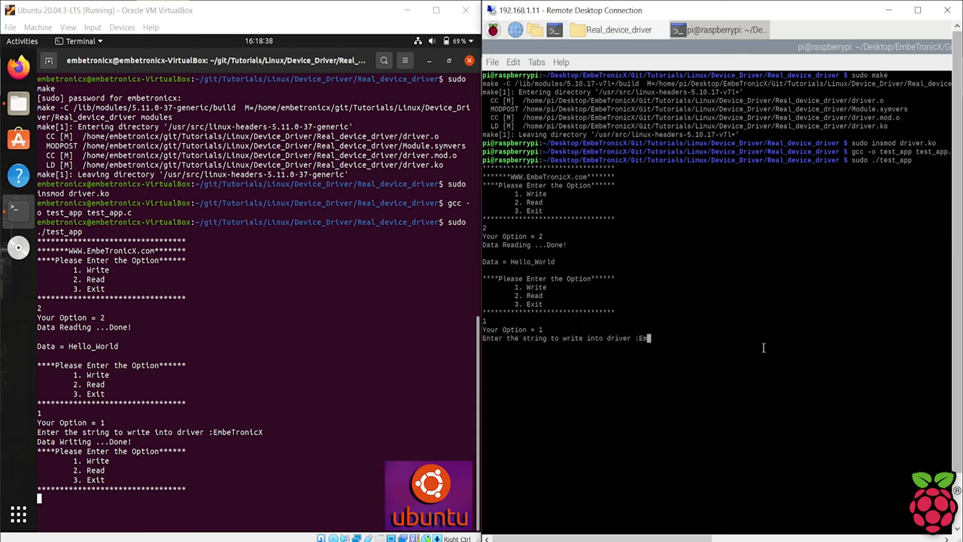
# Write EmbeTronicX on the Raspberry Pi and read it back with option 2 on Ubuntu.
pyautogui.press('Return')
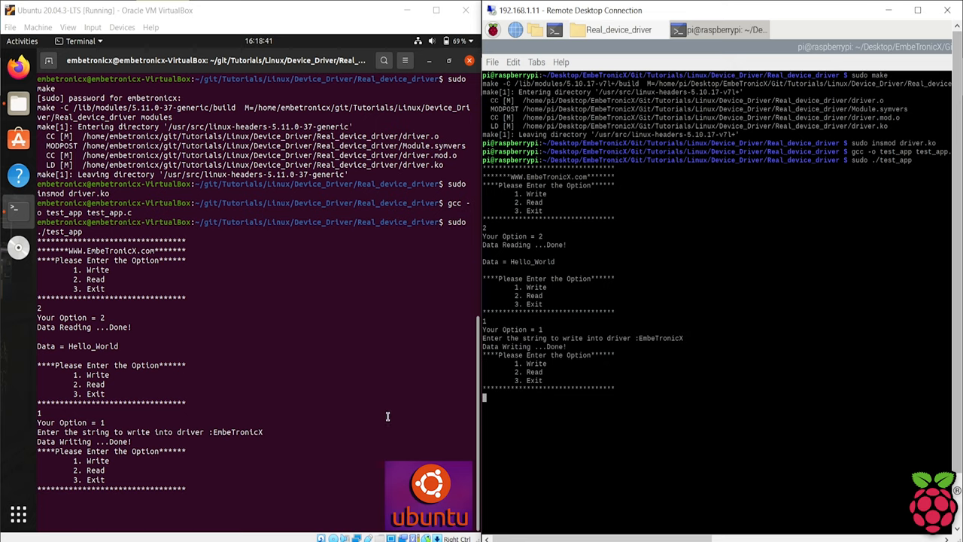
pyautogui.write('2')
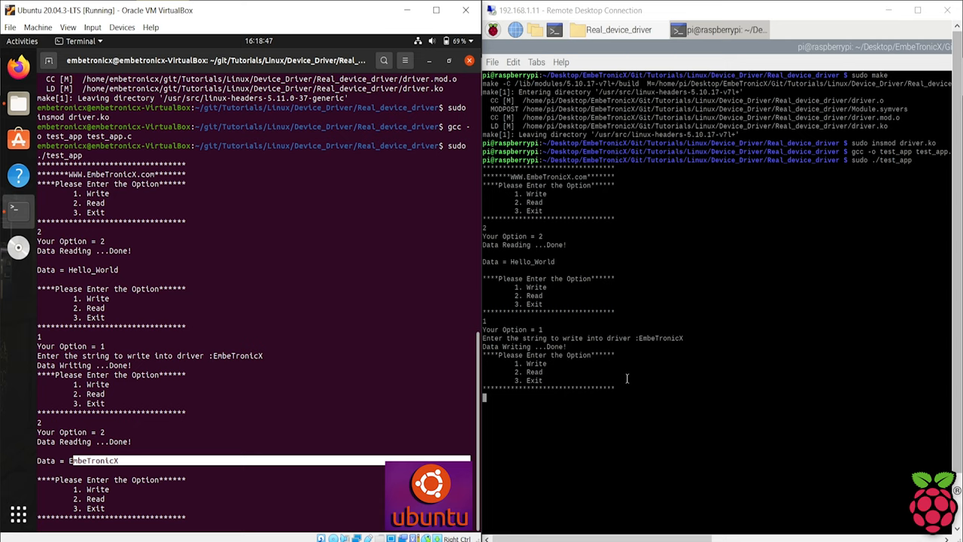
pyautogui.write('2')
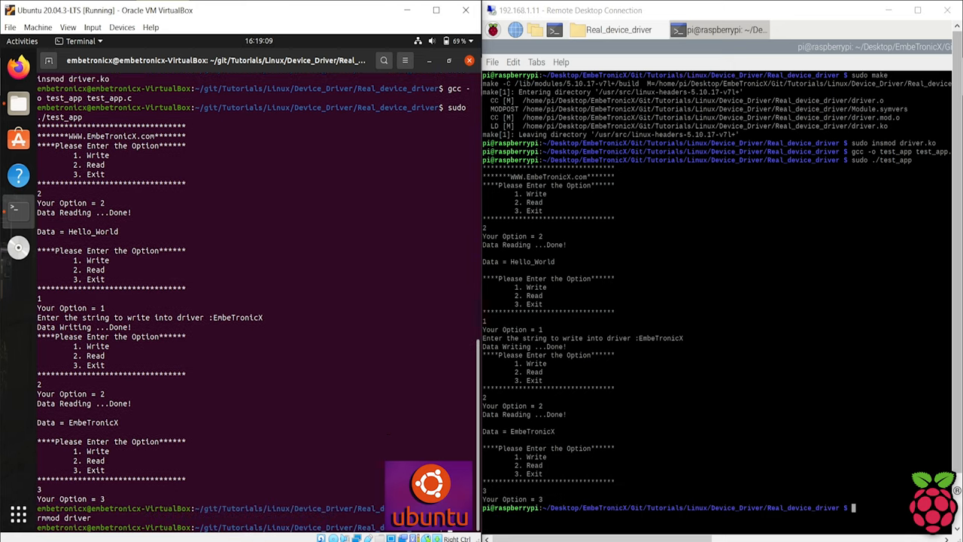
# Unload the Ubuntu driver with sudo rmmod driver after exiting the test apps.
pyautogui.write('sudo rmmod dri')
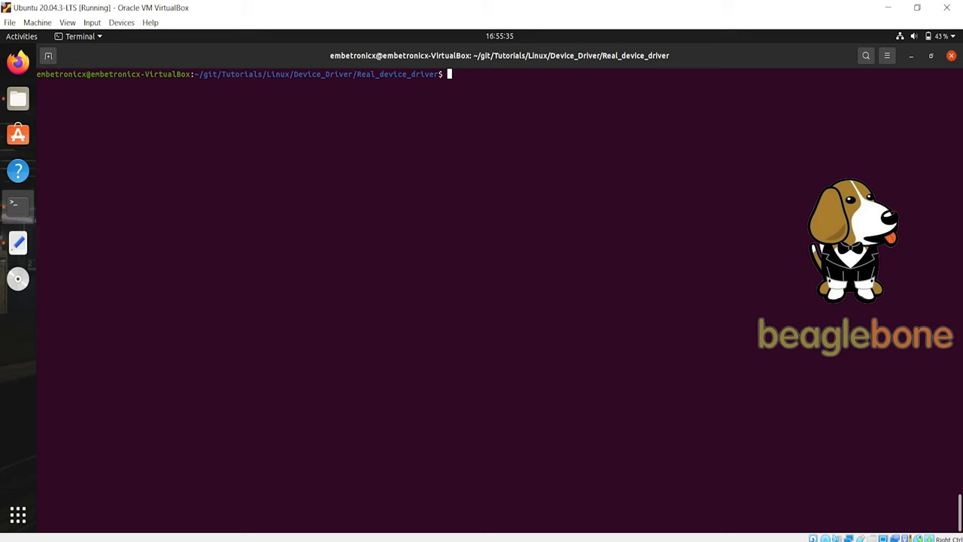
pyautogui.write('sudo rsync -avz *.ko debian@192.168.7.2:/home/debian')
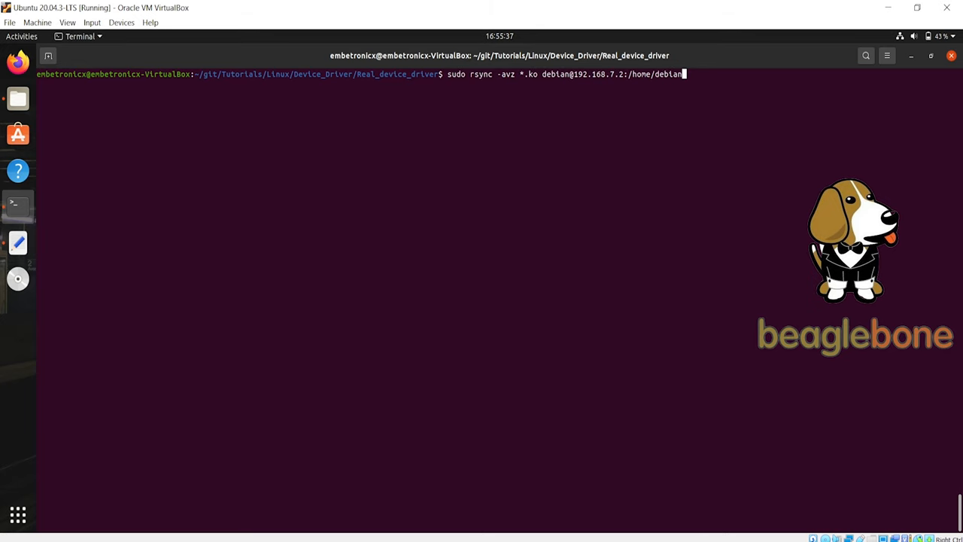
pyautogui.press('Return')
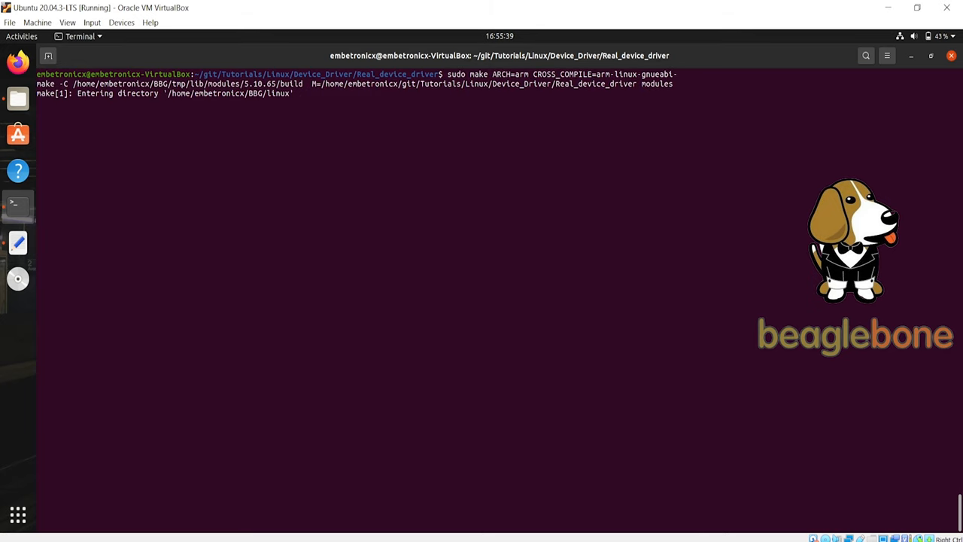
pyautogui.write('arm-linux-gnueabihf-gcc -o test_app test_app.c')
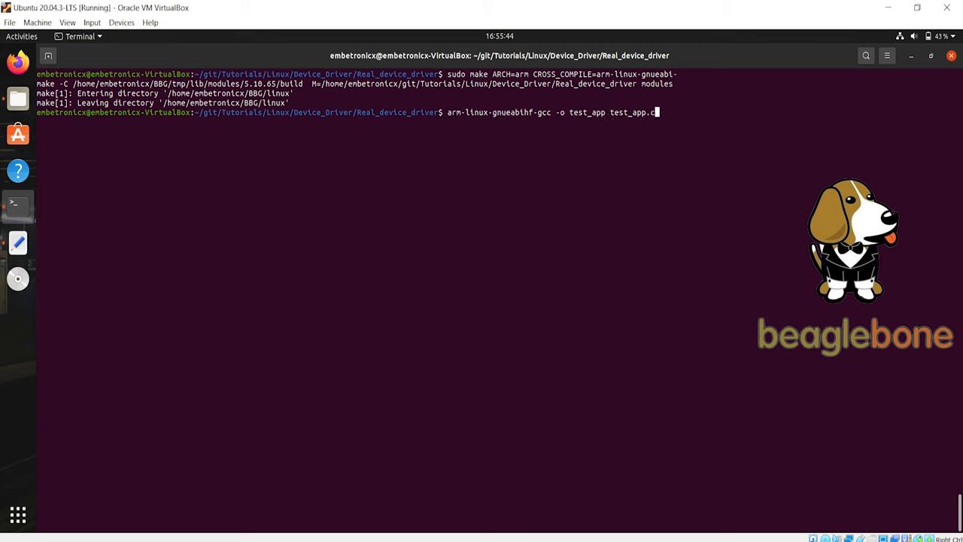
pyautogui.write('sudo rsync -avz *.ko debian@192.168.7.2:/home/debian')
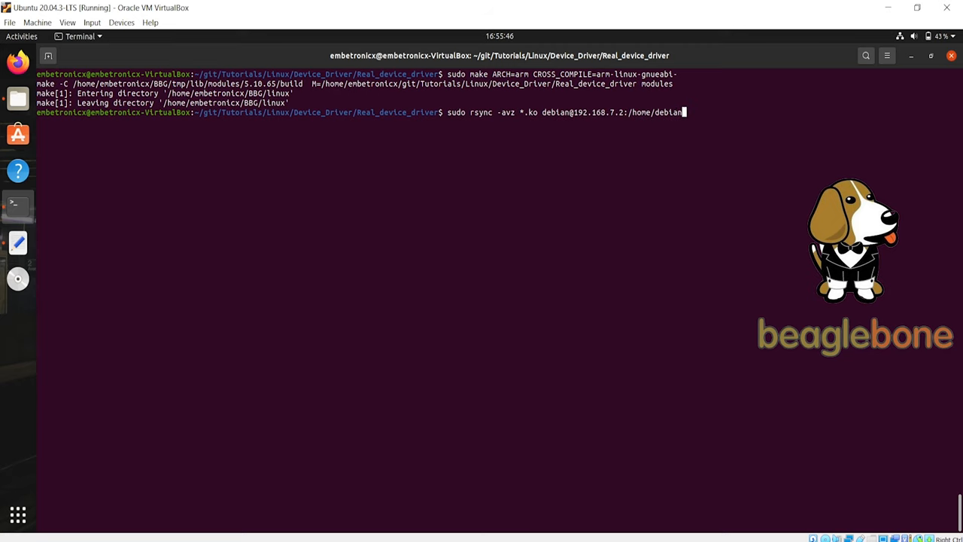
pyautogui.press('Return')
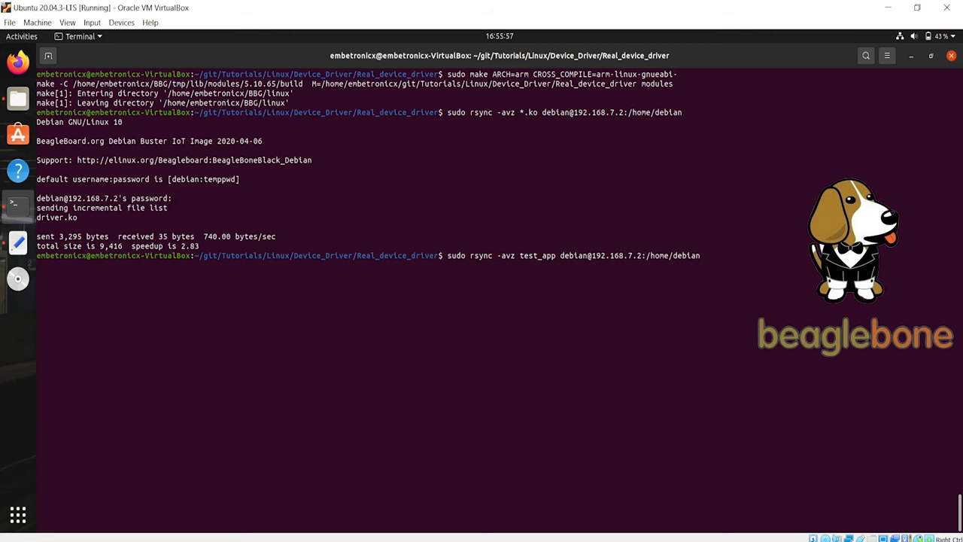
# Install g++-arm-linux-gnueabihf, build test_app with arm-linux-gnueabihf-gcc and rsync it to the BeagleBone.
pyautogui.write('sudo apt-get install g++-arm-linux-gnueabihf')
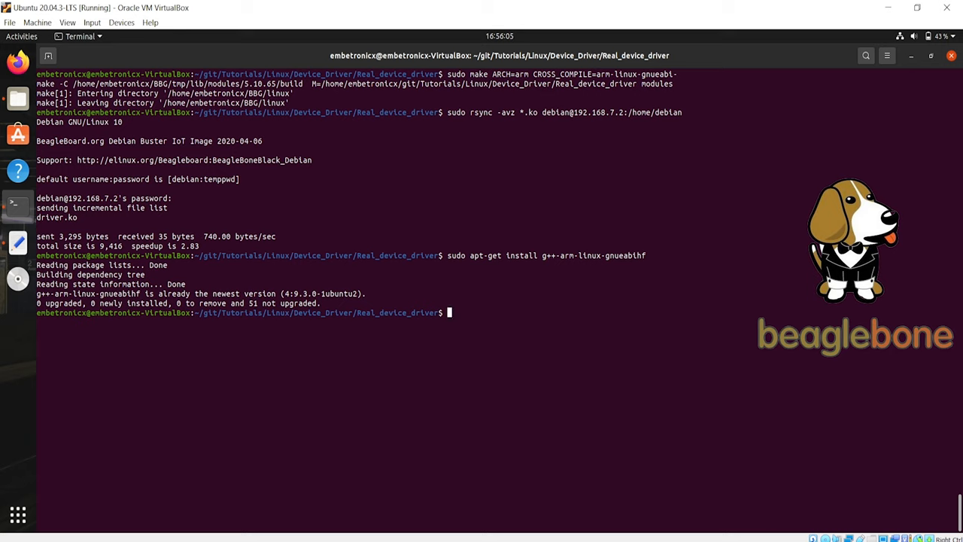
pyautogui.write('sudo rsync -avz *.ko debian@192.168.7.2:/home/debian')
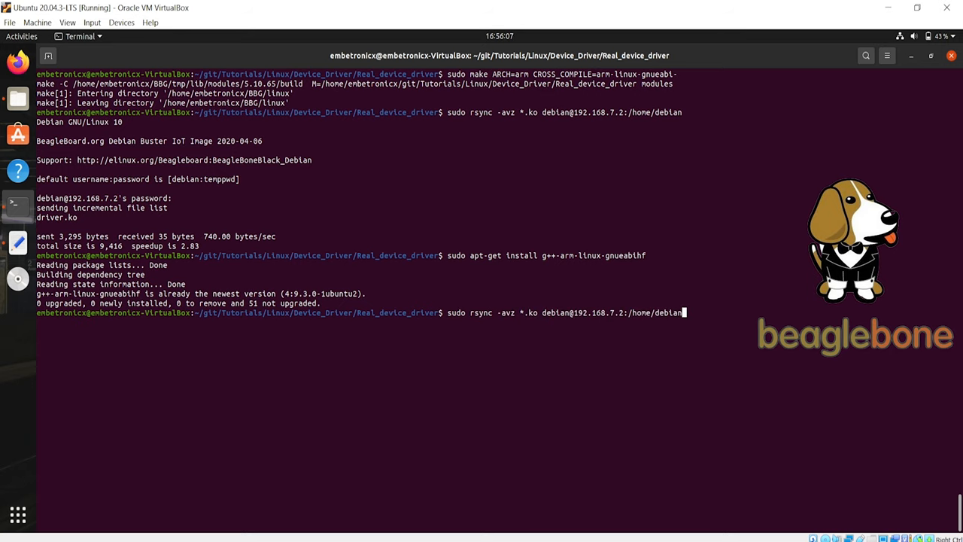
pyautogui.write('arm-linux-gnueabihf-gcc -o test_app test_app.c')
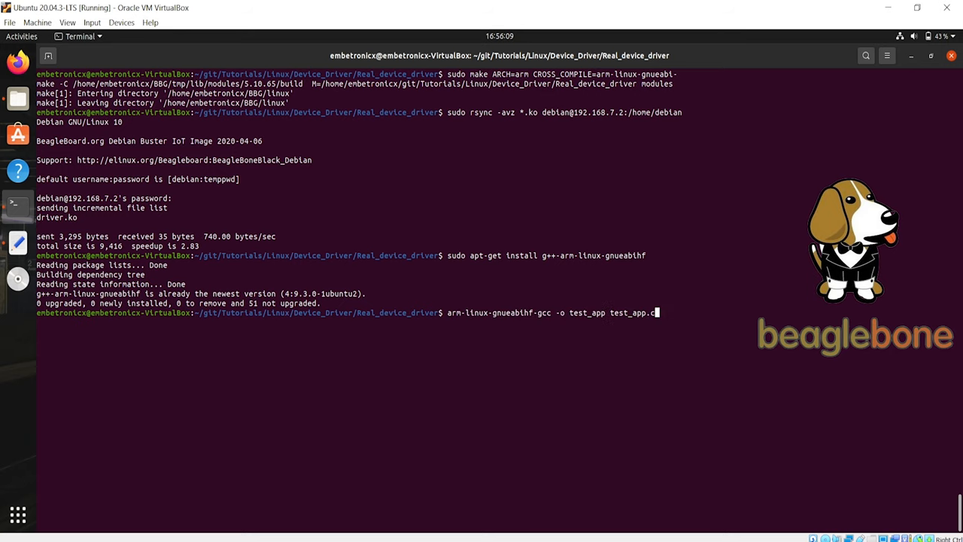
pyautogui.moveTo(542, 319)
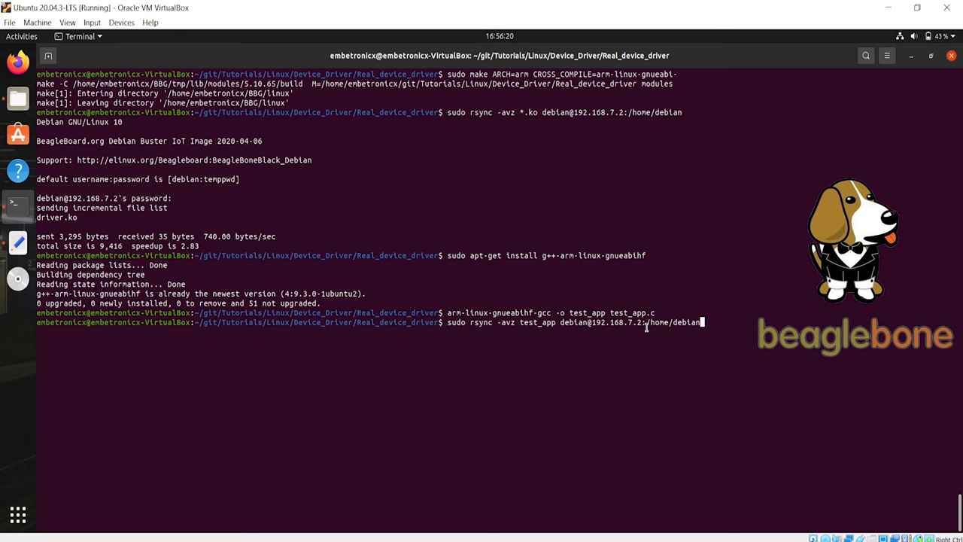
pyautogui.press('Return')
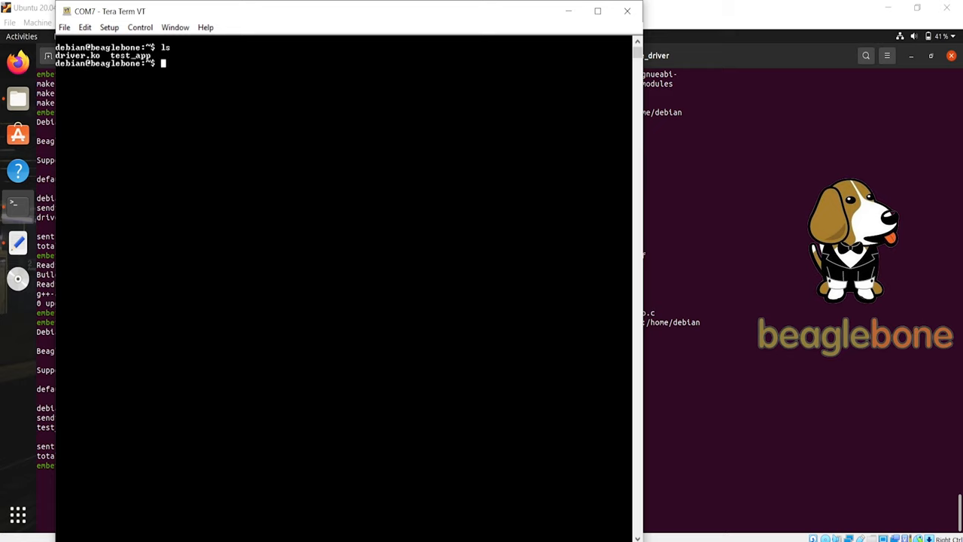
# Replace the BeagleBone's driver via rmmod and insmod driver.ko, run ./test_app and read Hello_World.
pyautogui.write('sudo rmmod driver')
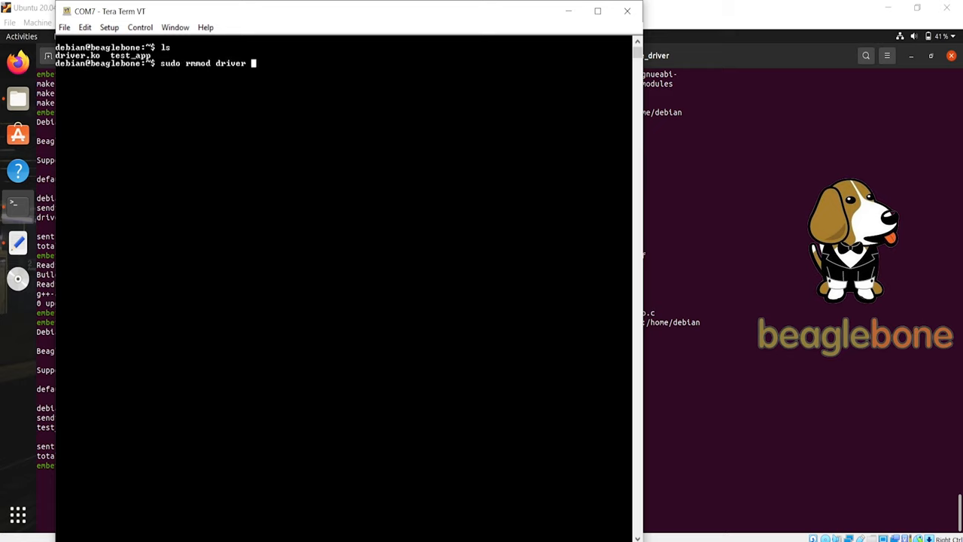
pyautogui.write('sudo insmod dr')
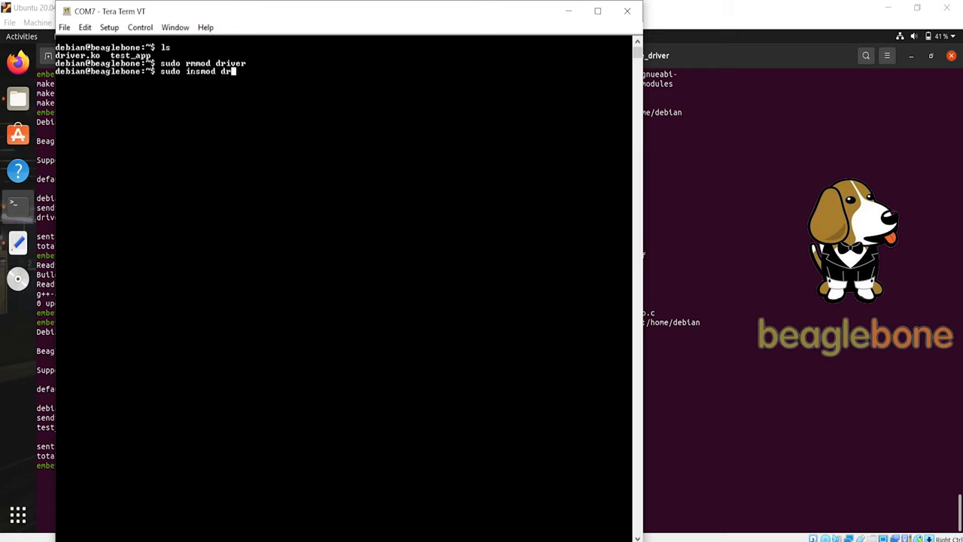
pyautogui.press('Return')
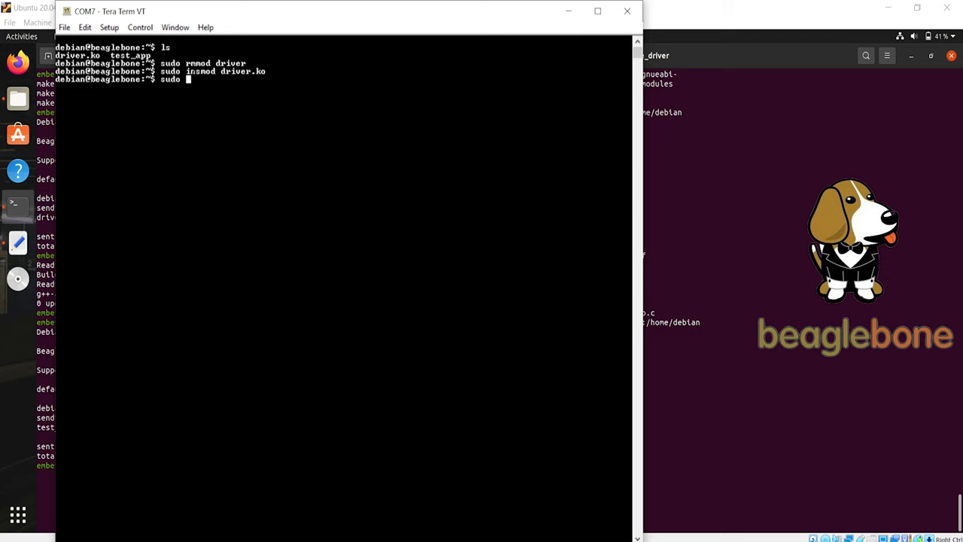
pyautogui.write('./test_app')
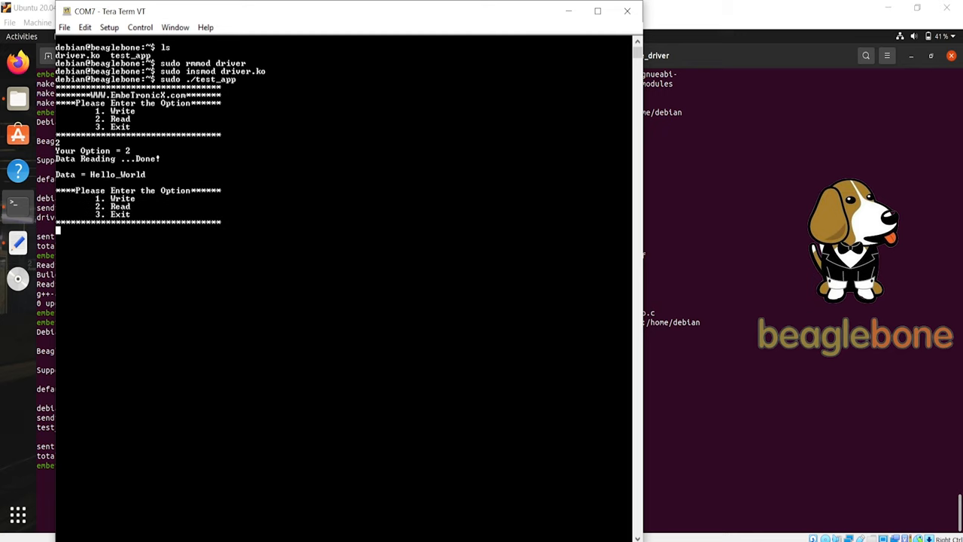
pyautogui.doubleClick(117, 175)
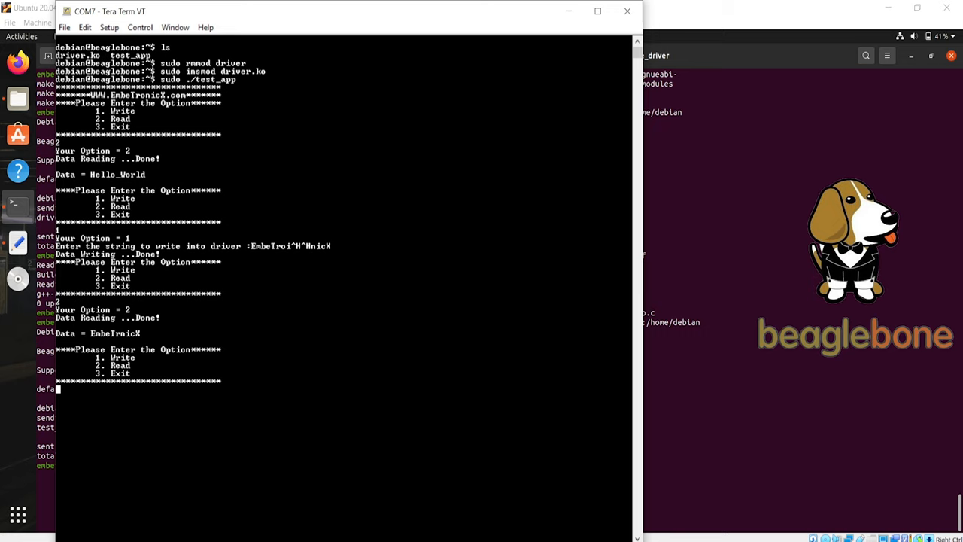
# Exit test_app with option 3 and unload the BeagleBone driver with rmmod driver.
pyautogui.write('3')
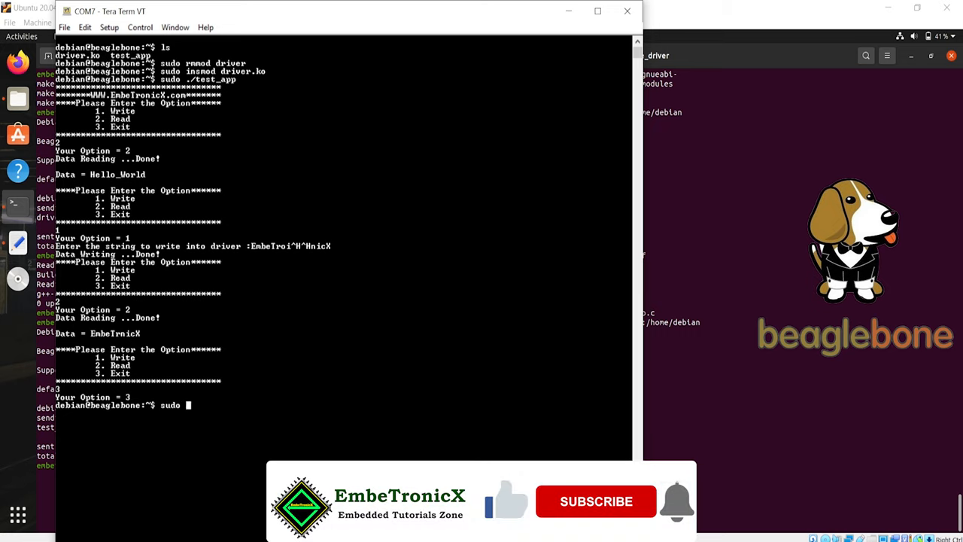
pyautogui.write('rmmod  dri')
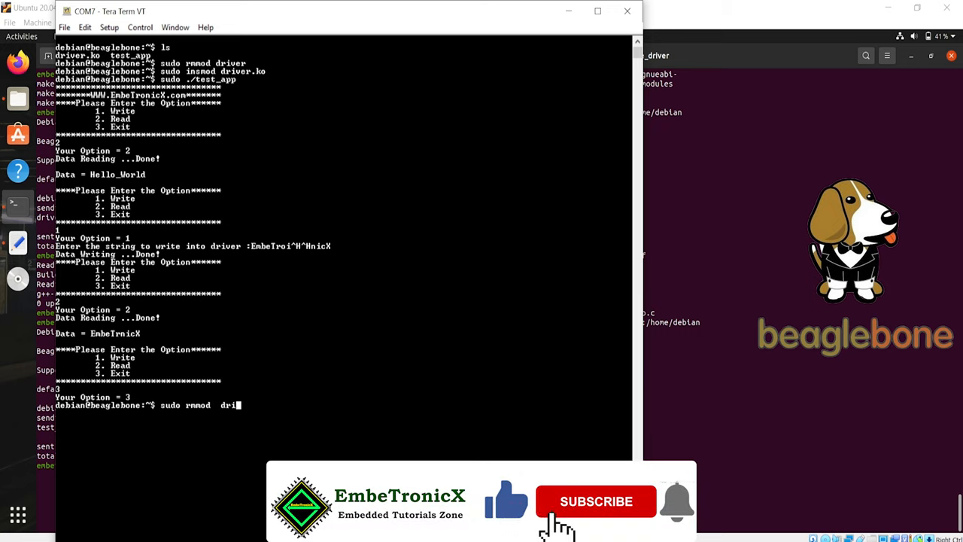
pyautogui.press('Return')
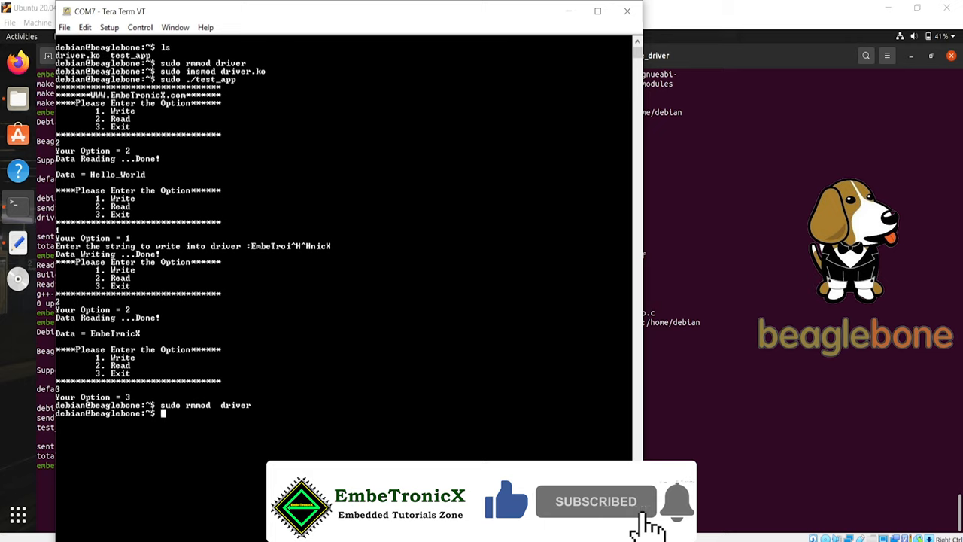